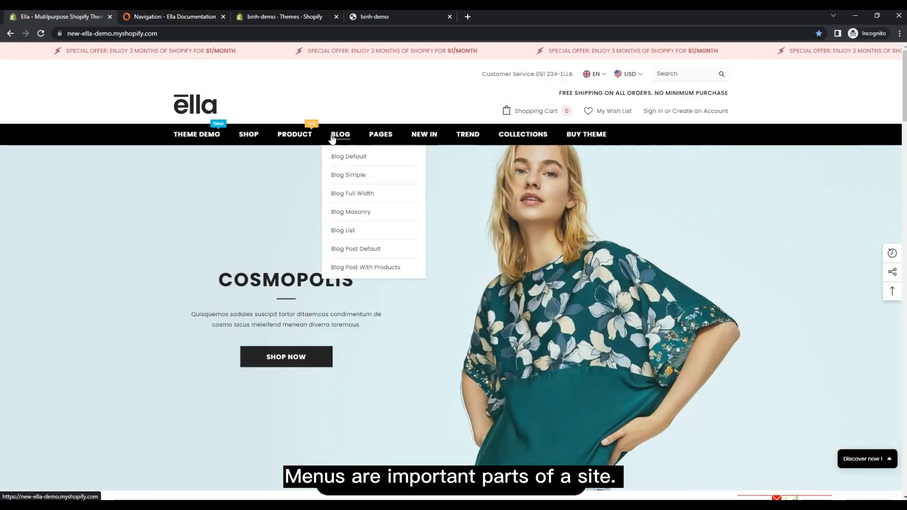
pyautogui.moveTo(342, 231)
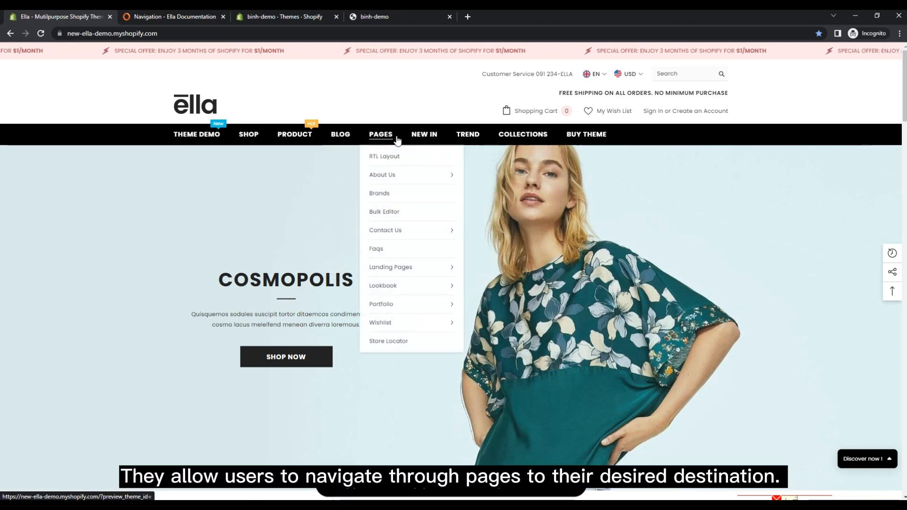
pyautogui.moveTo(384, 229)
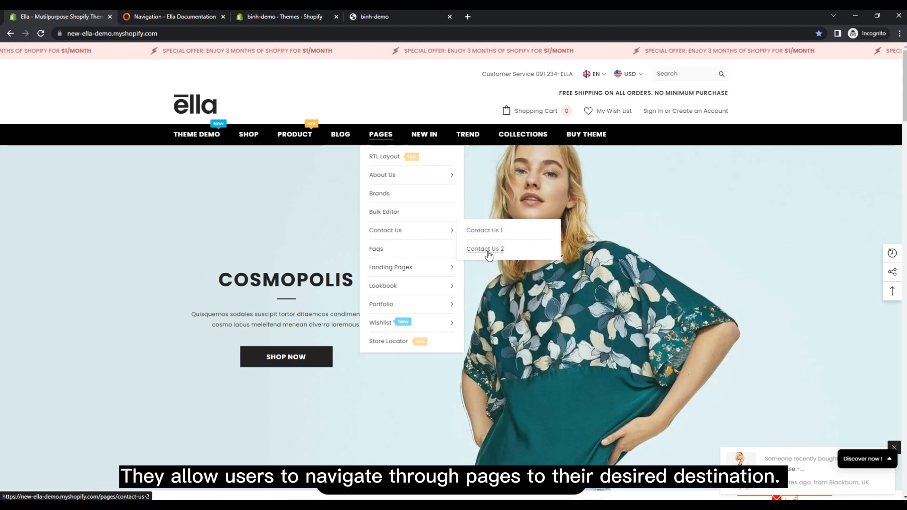
pyautogui.moveTo(391, 266)
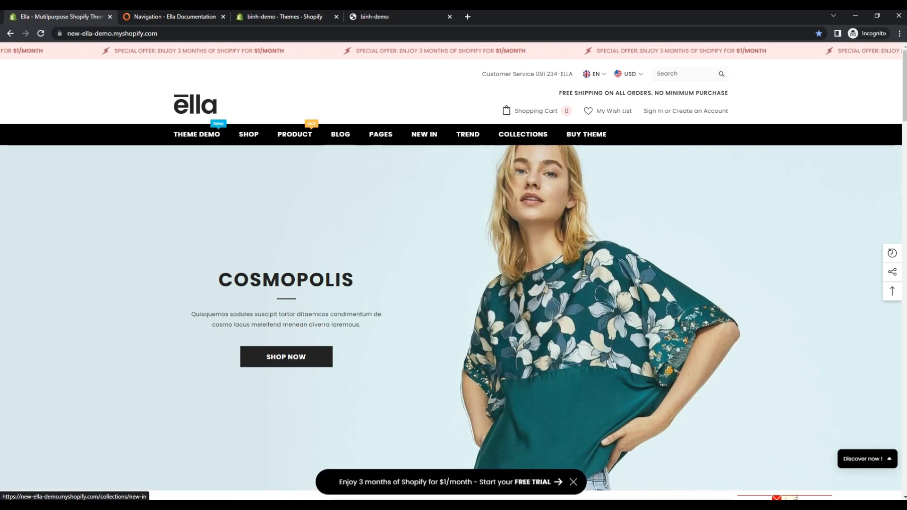
# - From the admin tab, go to Online Store > Navigation and open the Main menu for editing
pyautogui.scroll(-3)
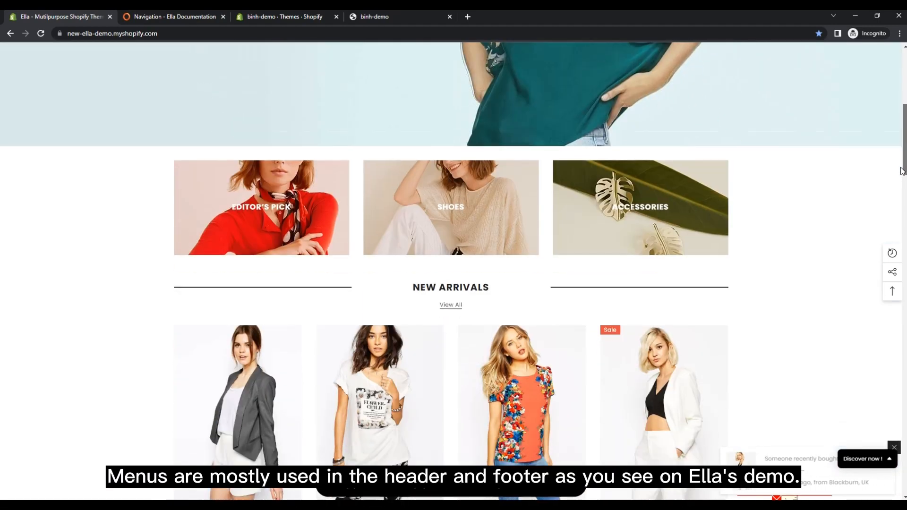
pyautogui.scroll(-3)
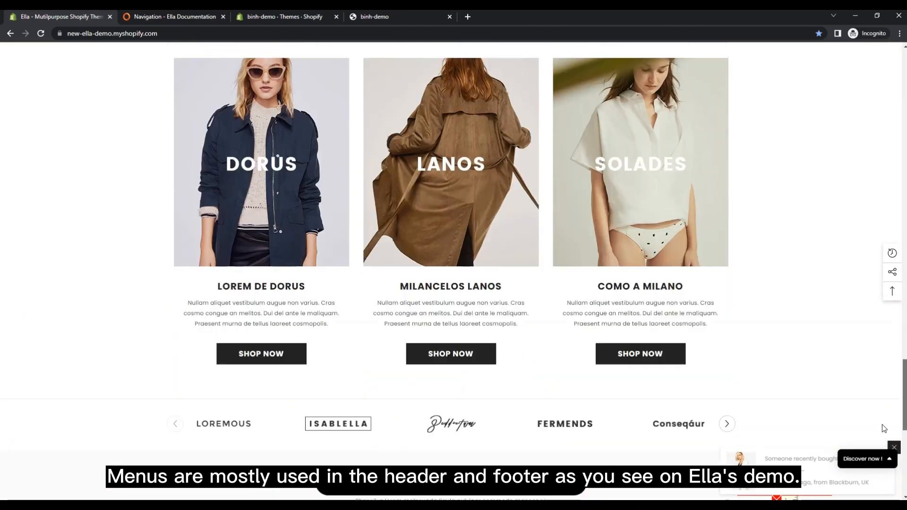
pyautogui.scroll(-3)
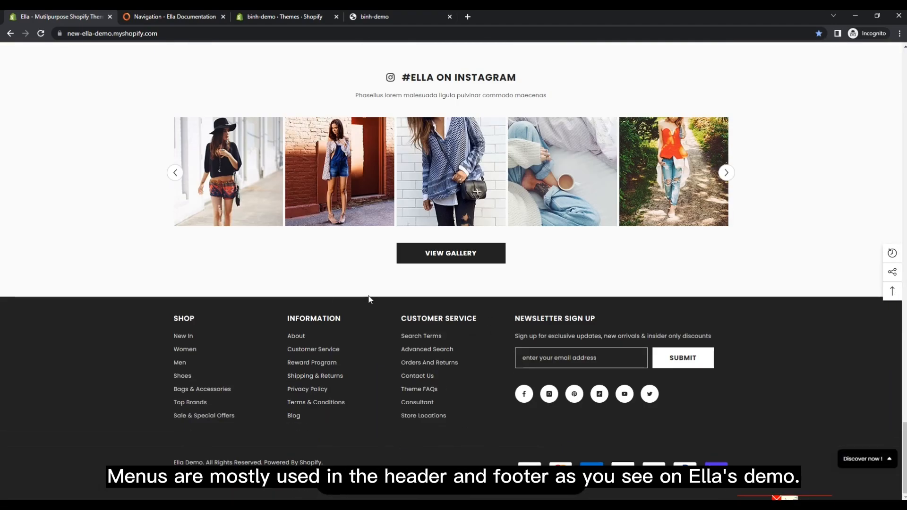
pyautogui.moveTo(296, 338)
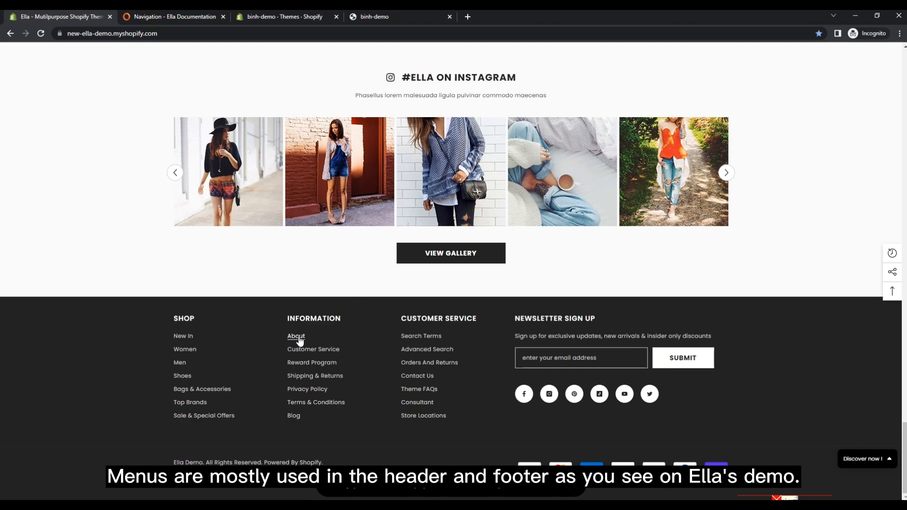
pyautogui.moveTo(316, 402)
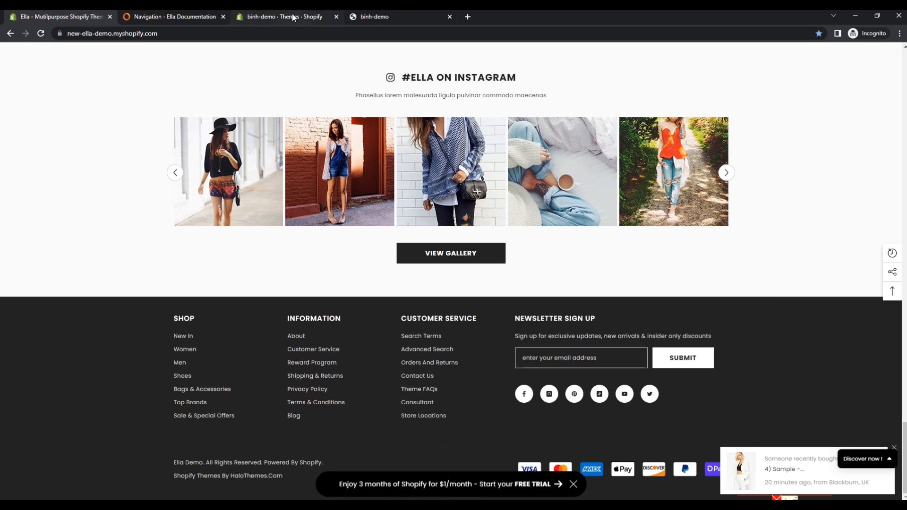
pyautogui.click(282, 16)
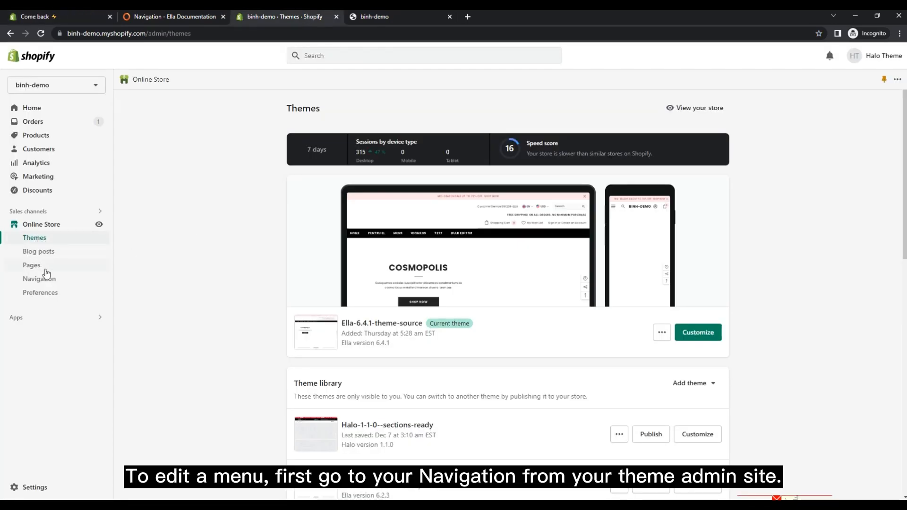
pyautogui.click(39, 278)
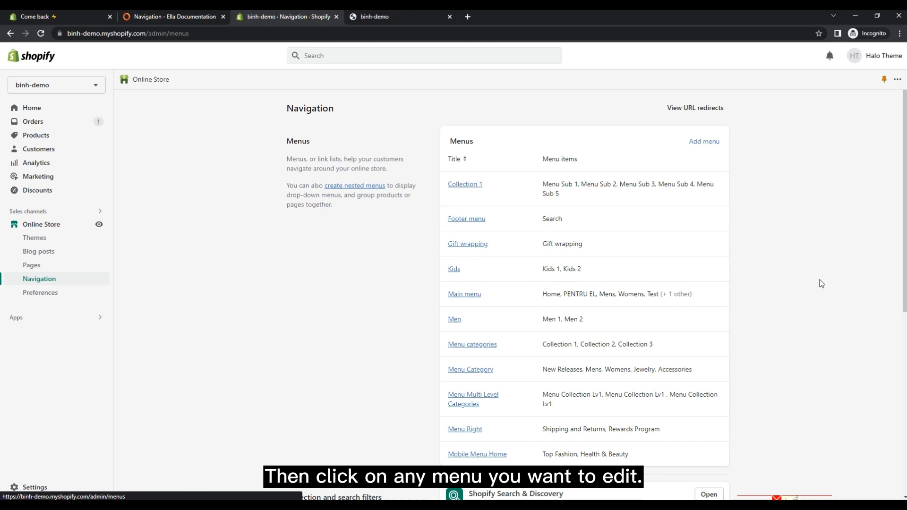
pyautogui.click(465, 185)
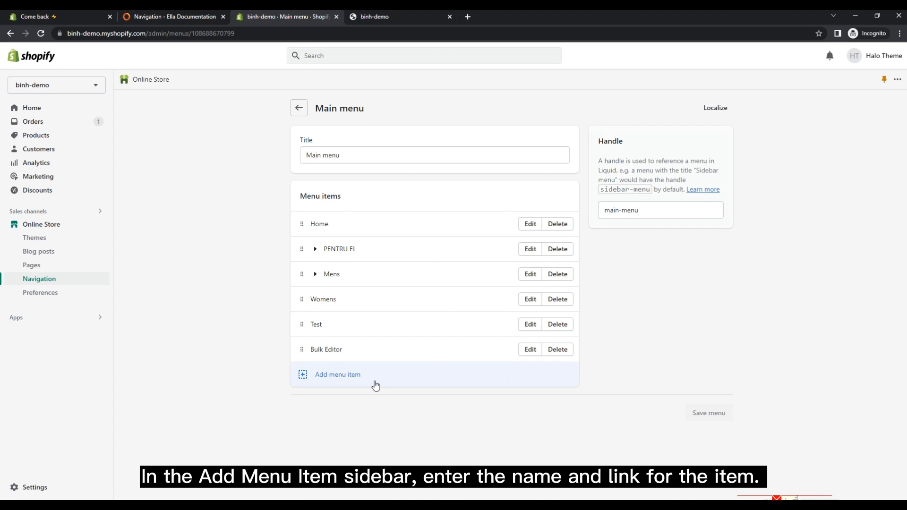
# - Add a first 'Menu Lv2' item to the Main menu
pyautogui.click(337, 374)
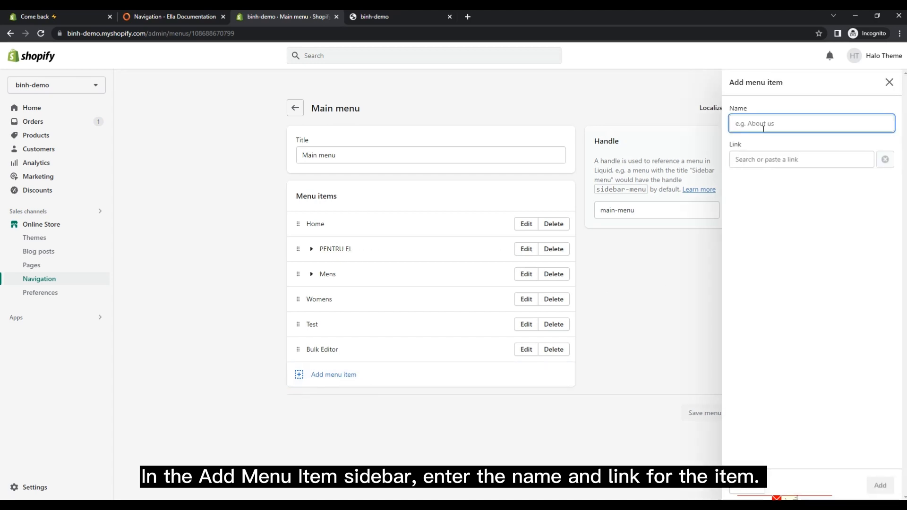
pyautogui.write('Menu')
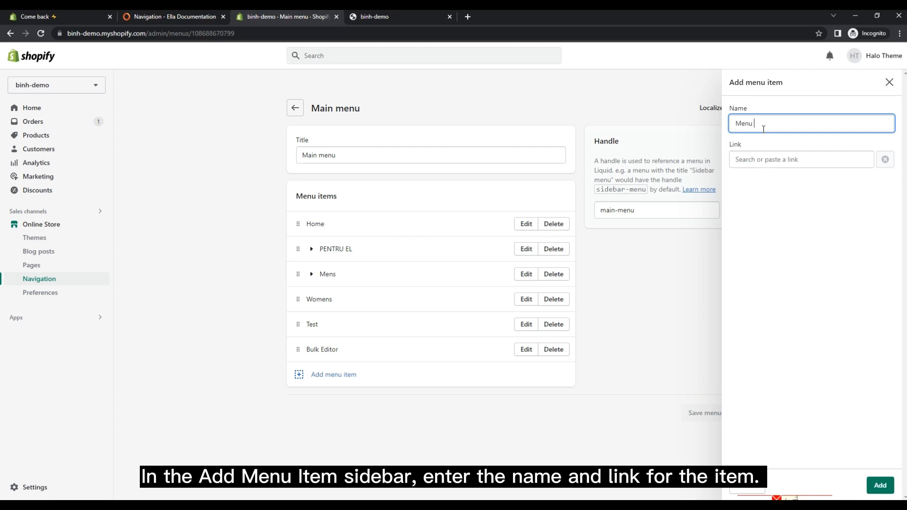
pyautogui.write('Lv')
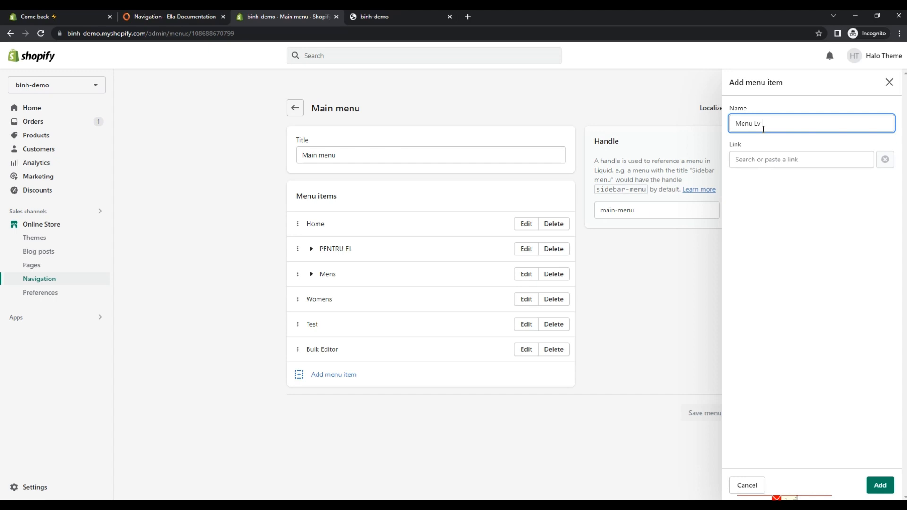
pyautogui.write('2')
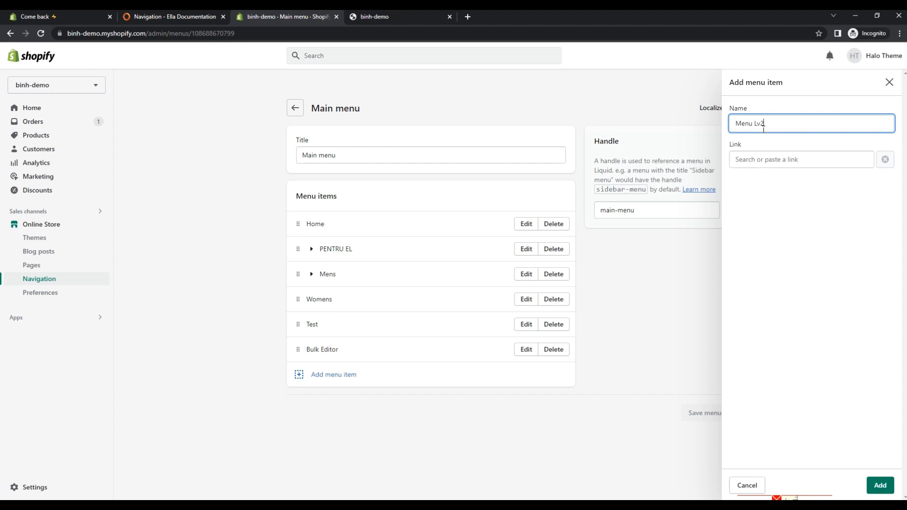
pyautogui.click(880, 484)
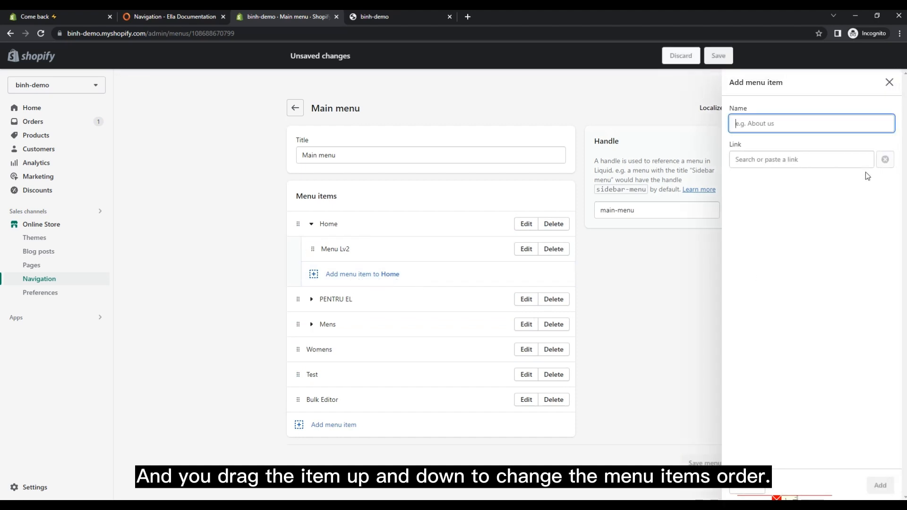
# - Add a second 'Menu Lv2' item linked to the Home page and save the menu
pyautogui.write('Menu')
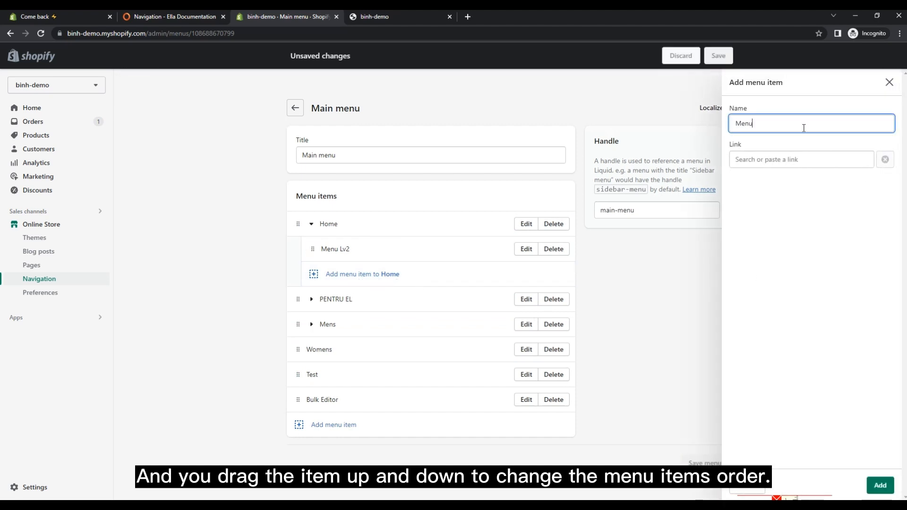
pyautogui.write('Lv2')
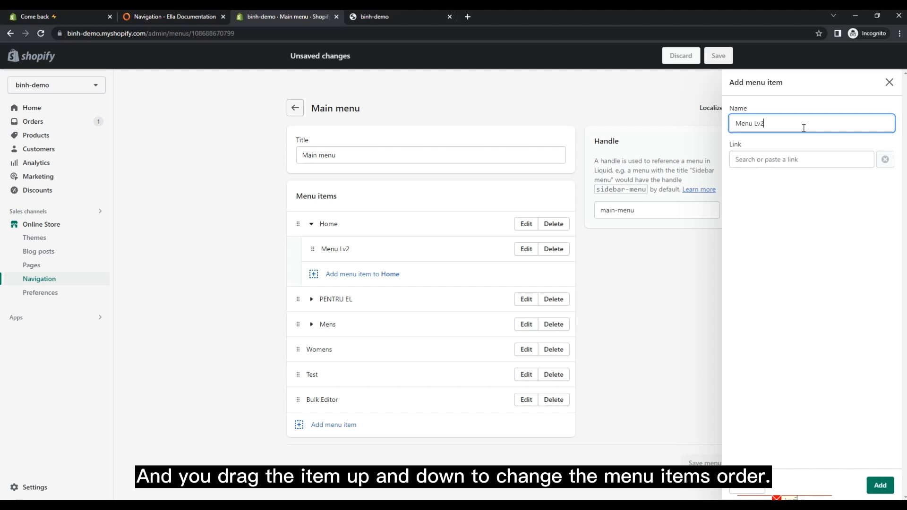
pyautogui.click(801, 159)
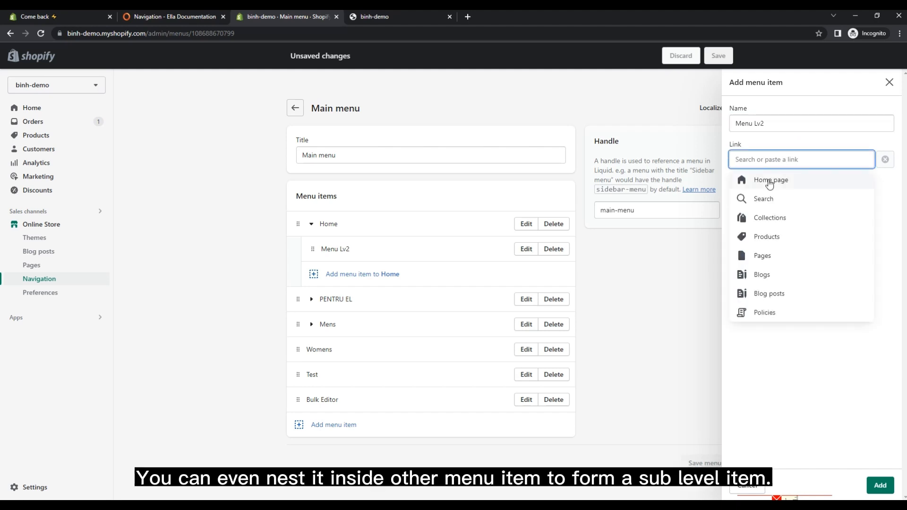
pyautogui.click(879, 486)
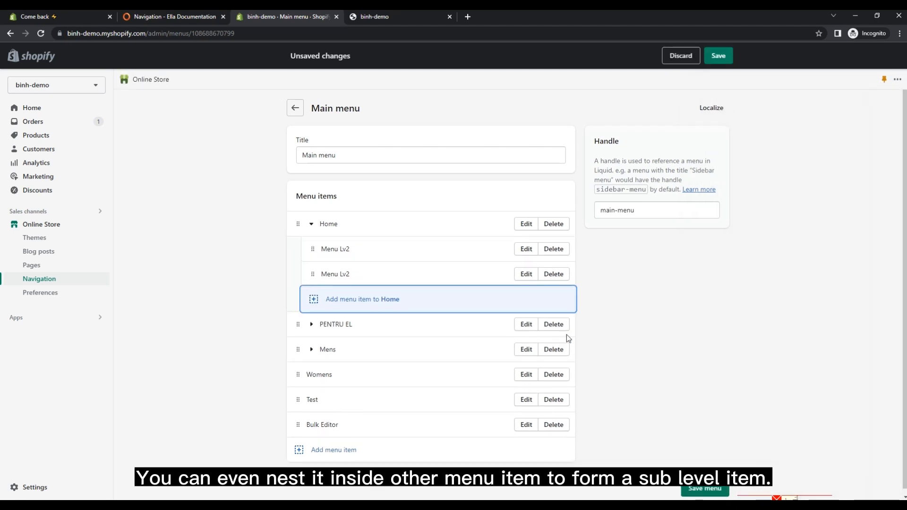
pyautogui.moveTo(427, 266)
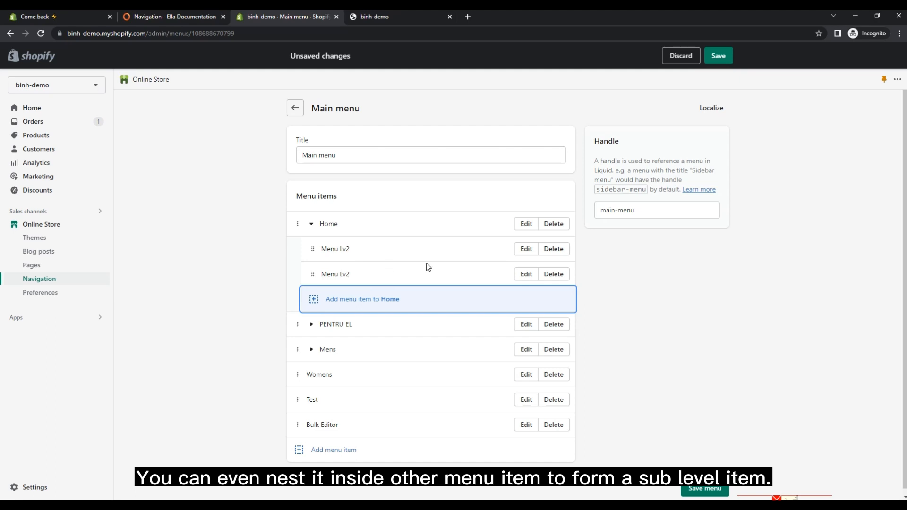
pyautogui.click(718, 56)
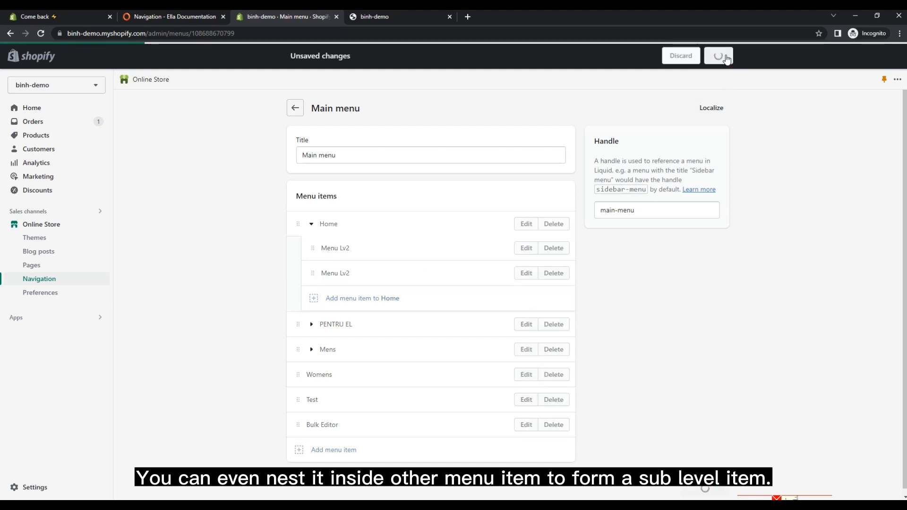
# - Check the storefront Home dropdown shows both Menu Lv2 items, then return to the Main menu editor
pyautogui.click(718, 56)
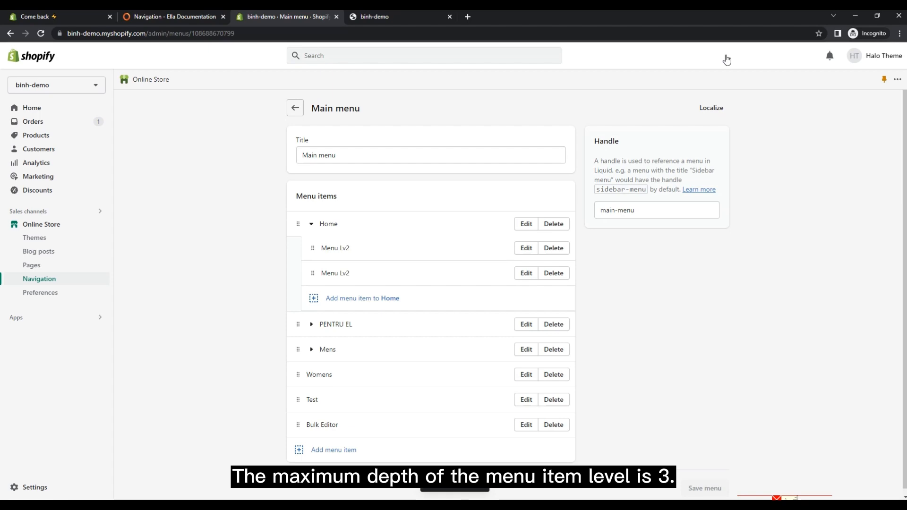
pyautogui.click(399, 16)
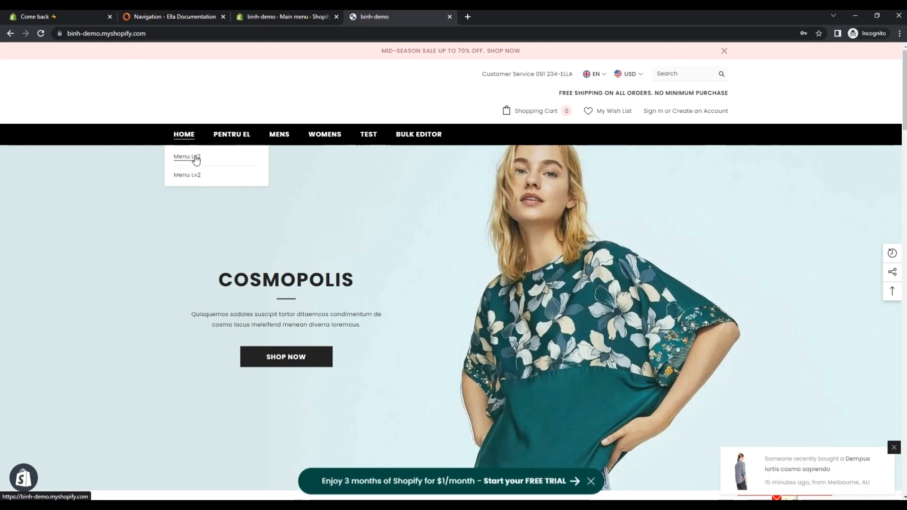
pyautogui.click(285, 16)
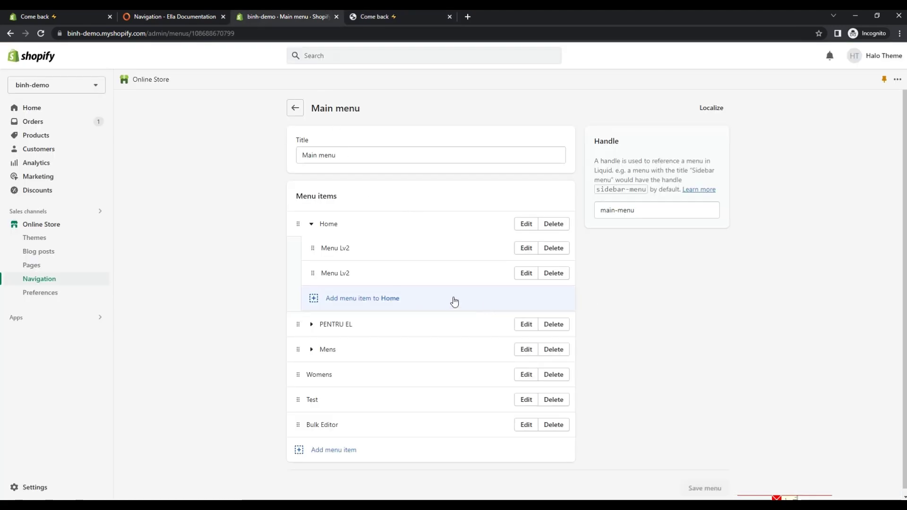
# - Nest 'Menu Lv3' and 'Menu Lv3 Test' under the first Menu Lv2 item and save the Main menu
pyautogui.click(362, 298)
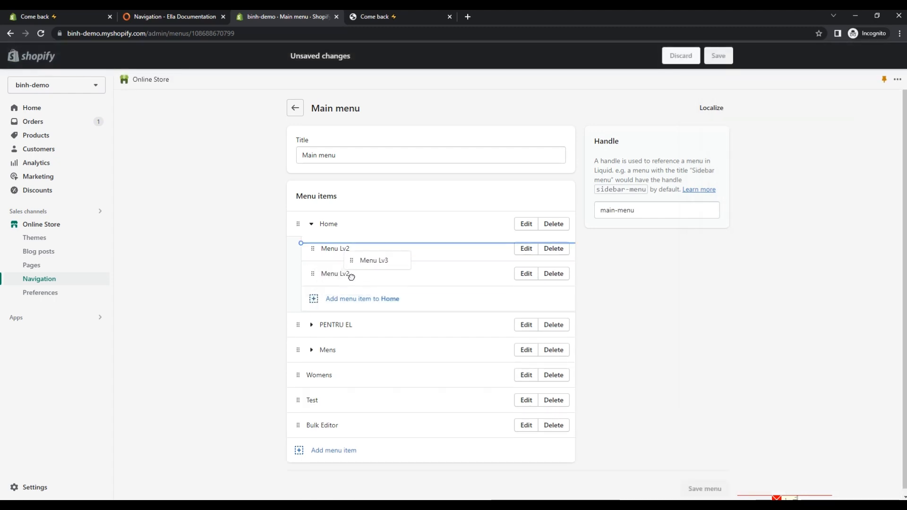
pyautogui.click(362, 299)
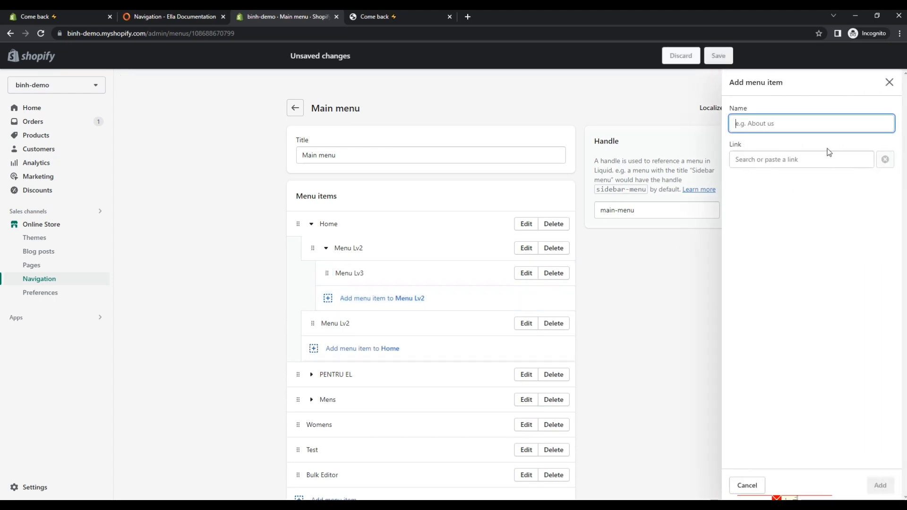
pyautogui.write('Menu Lv3 Test')
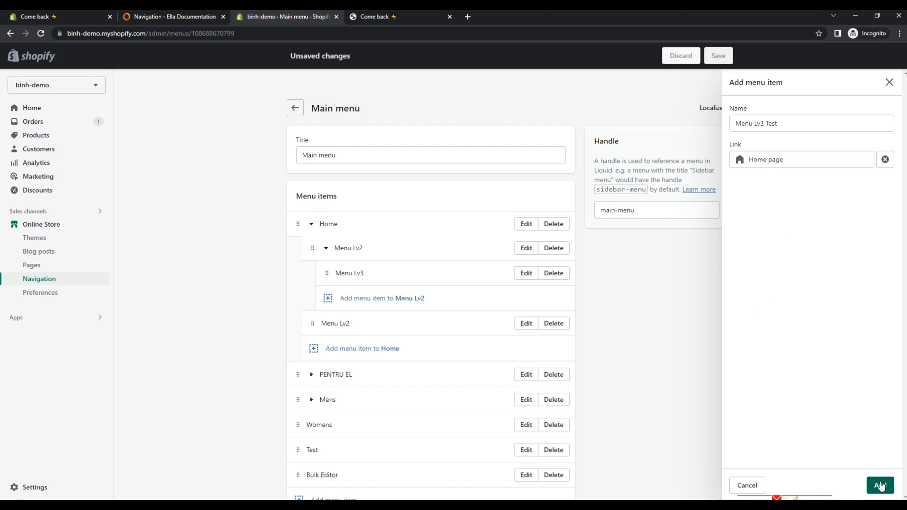
pyautogui.click(880, 485)
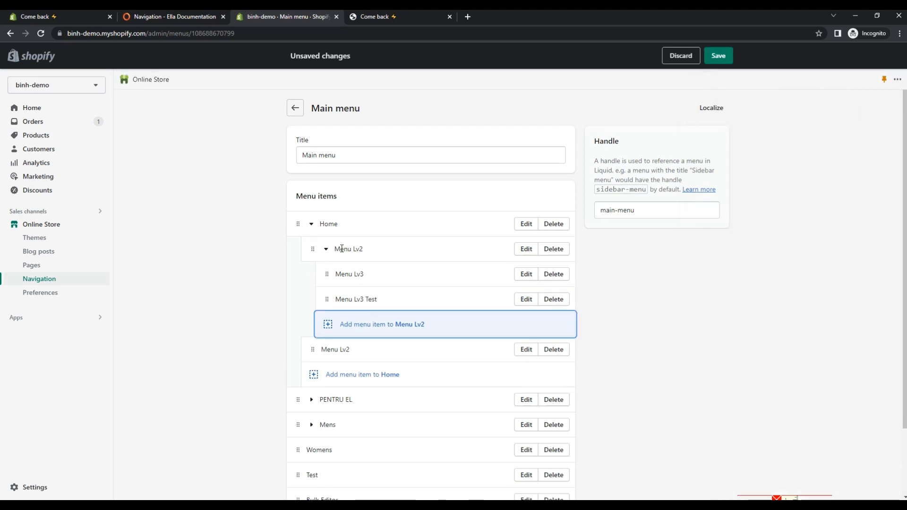
pyautogui.click(719, 55)
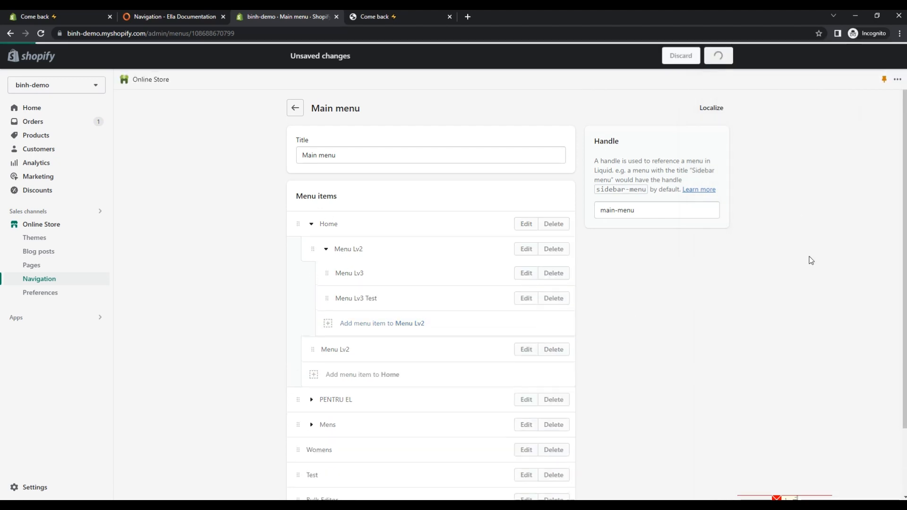
pyautogui.click(718, 55)
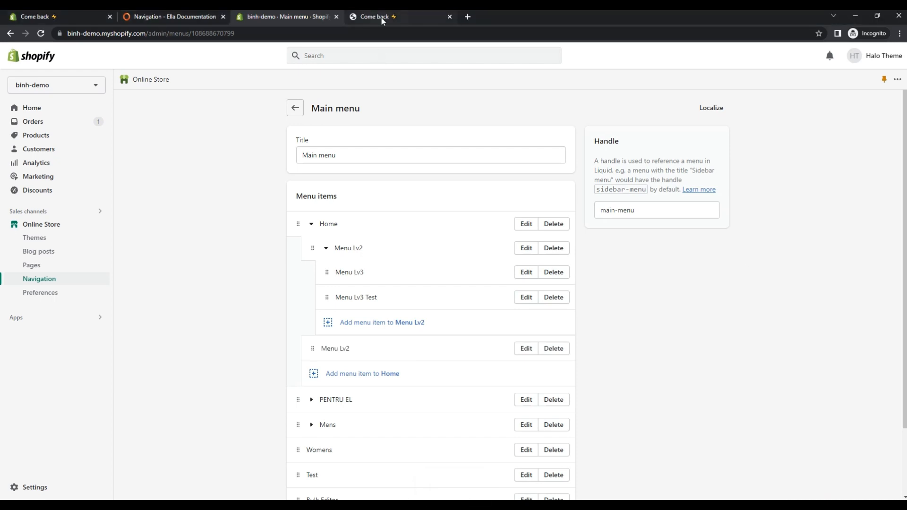
# - Compare the storefront Home dropdown with the saved Main menu, ending on the storefront homepage
pyautogui.click(373, 16)
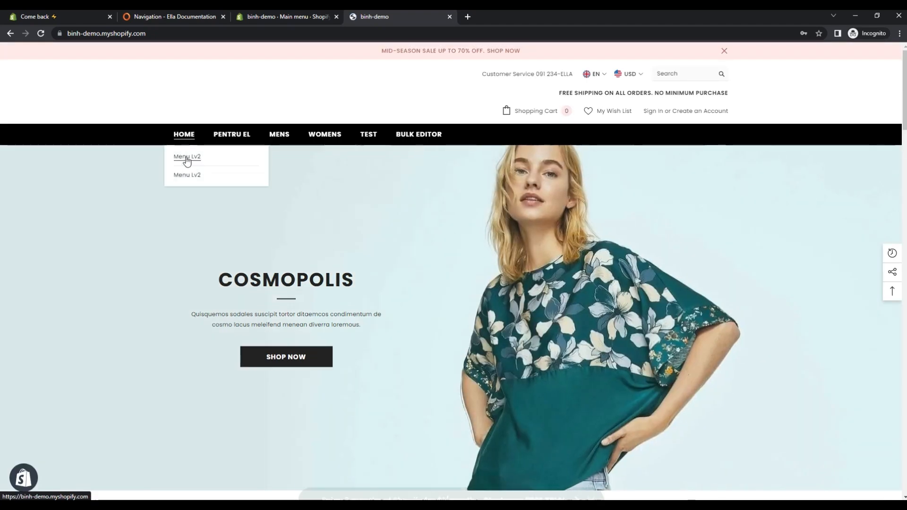
pyautogui.click(186, 157)
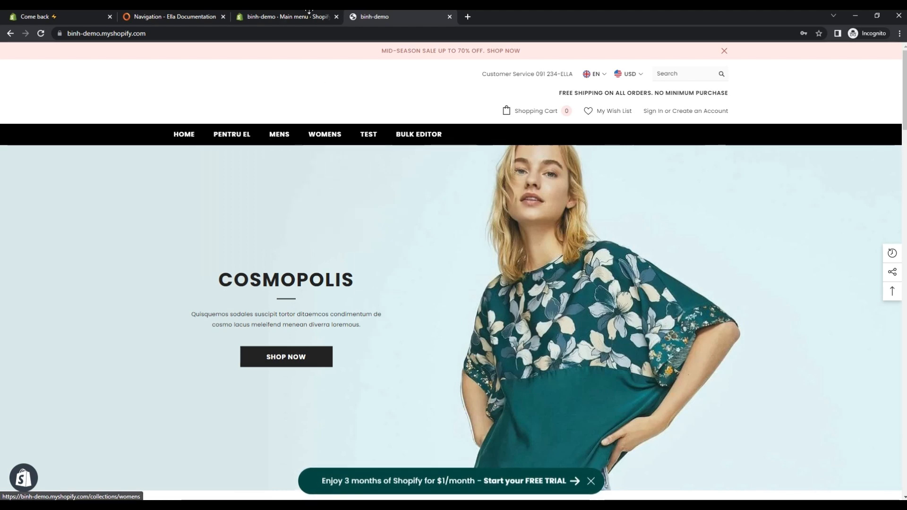
pyautogui.click(286, 16)
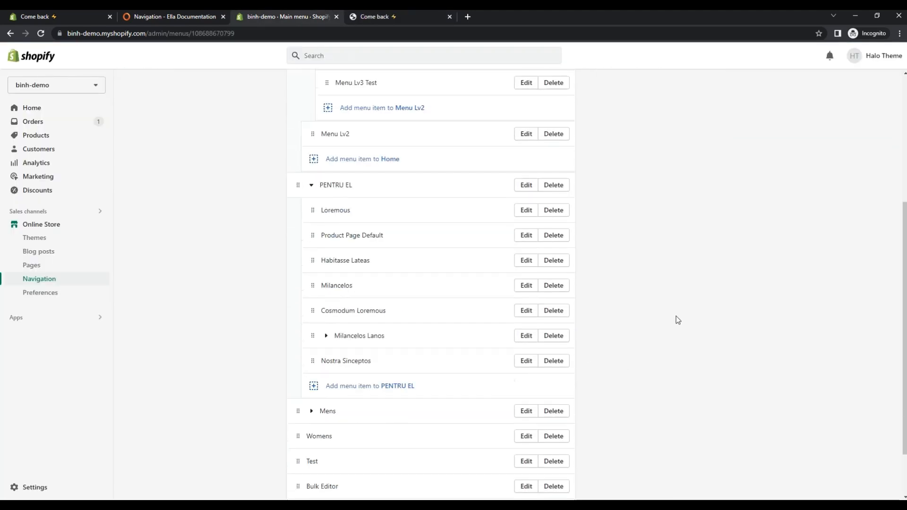
pyautogui.scroll(3)
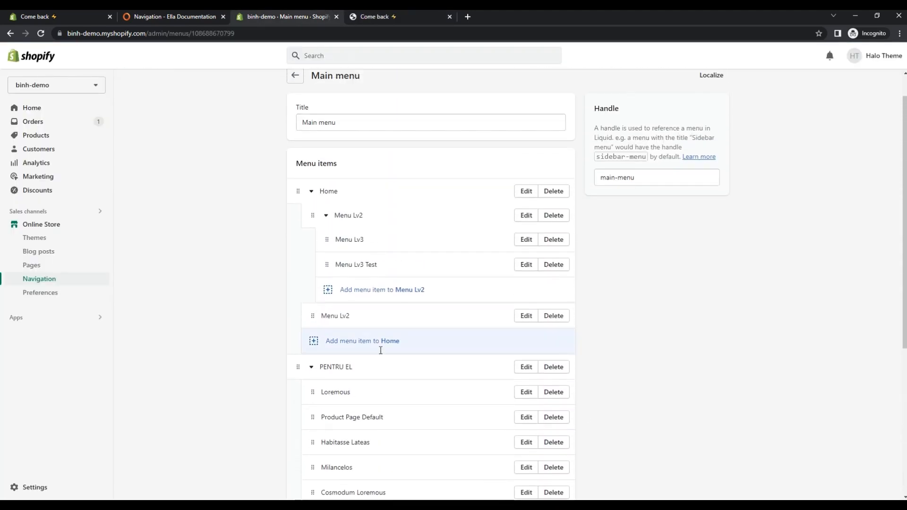
pyautogui.click(399, 16)
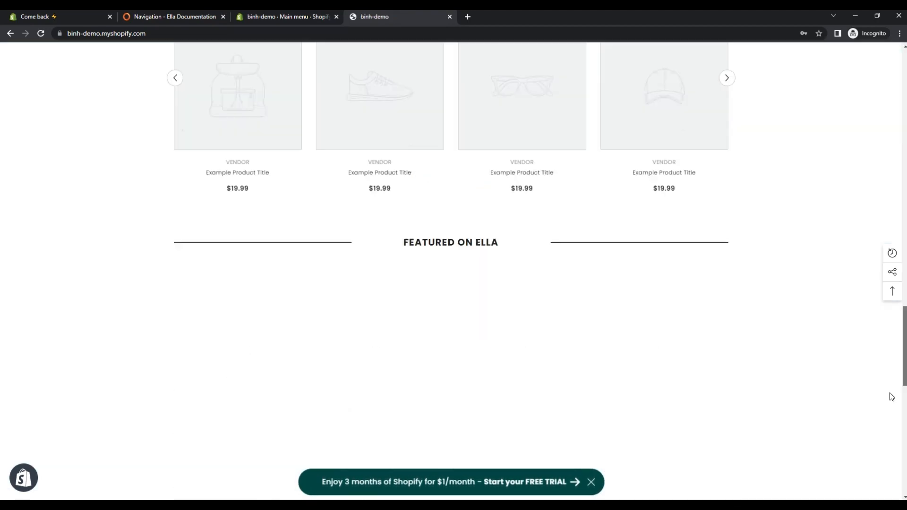
# - View the empty Shop column in the storefront footer, then return to the Navigation menus list
pyautogui.scroll(-3)
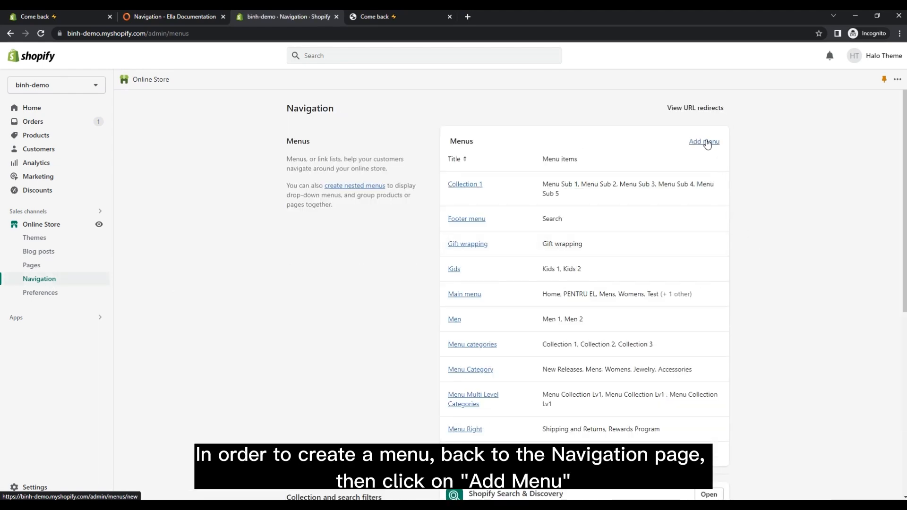
pyautogui.click(401, 16)
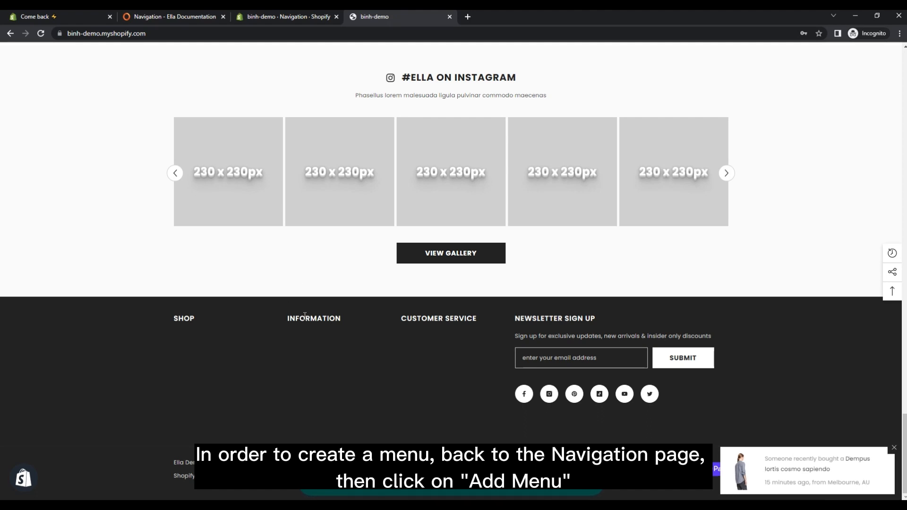
pyautogui.click(287, 16)
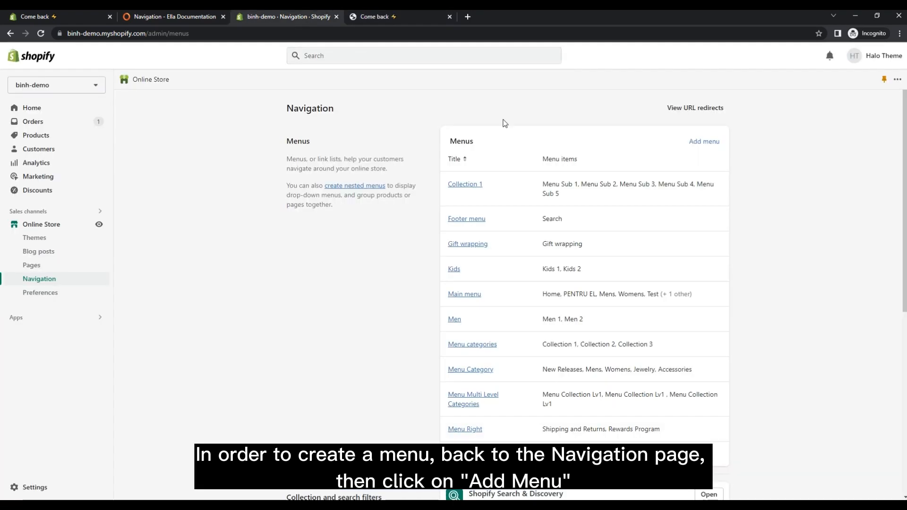
# - Start a new menu titled 'Footer Menu Shop' with handle footer-menu-shop
pyautogui.click(704, 141)
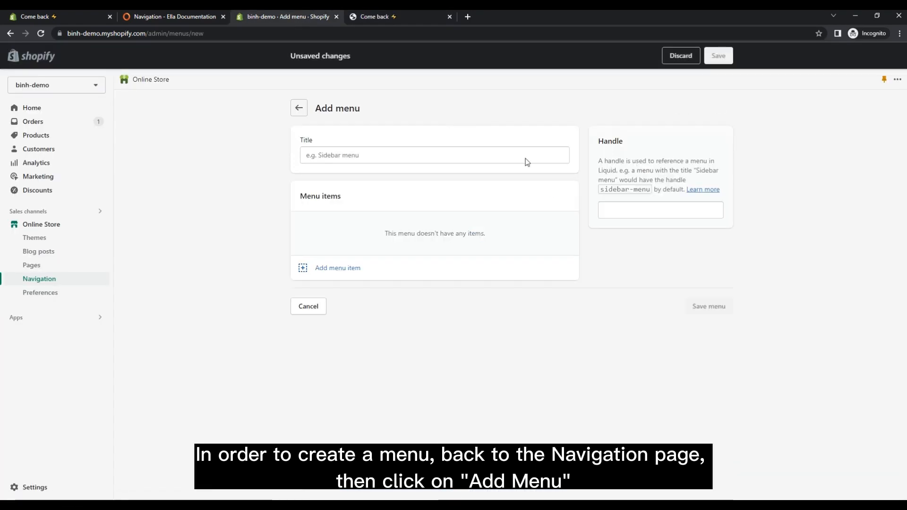
pyautogui.write('Footer')
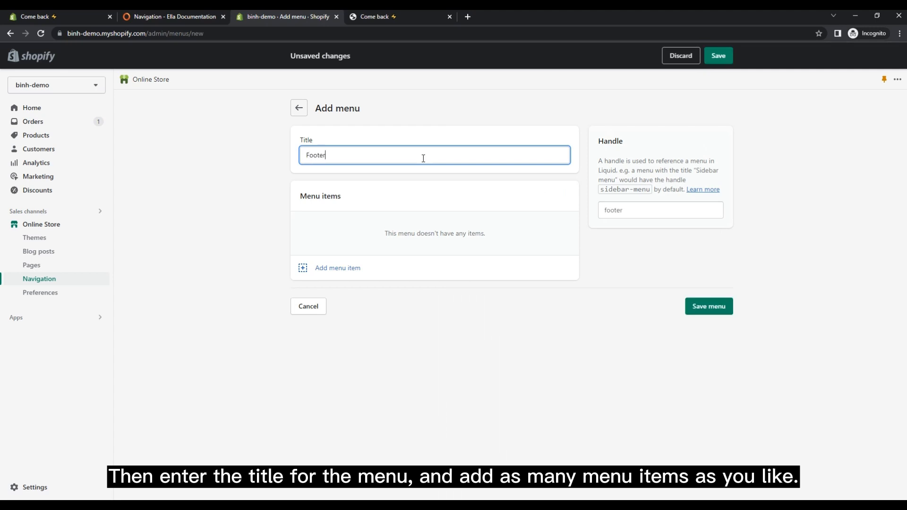
pyautogui.write('Menu S')
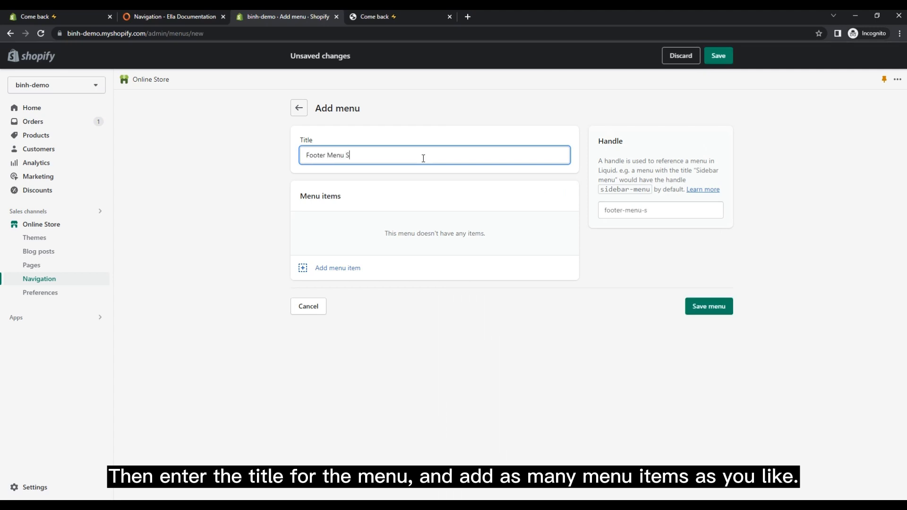
pyautogui.write('hop')
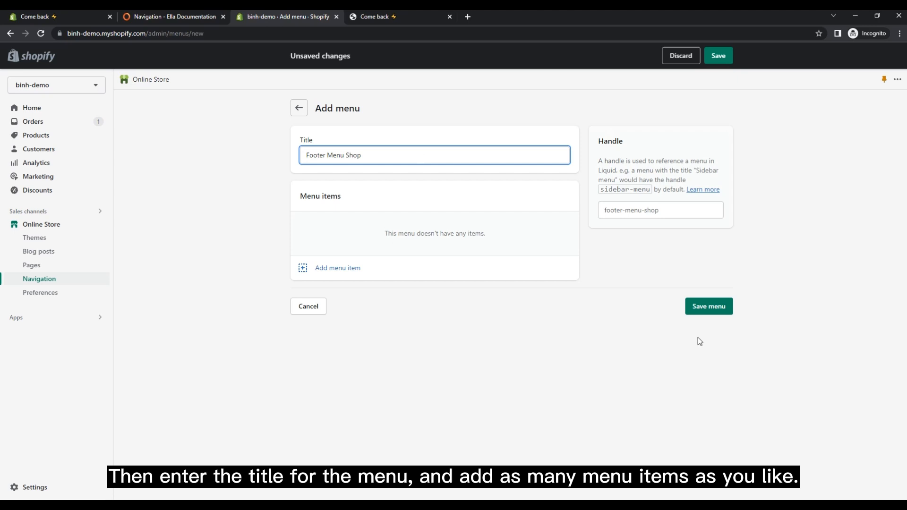
pyautogui.moveTo(709, 306)
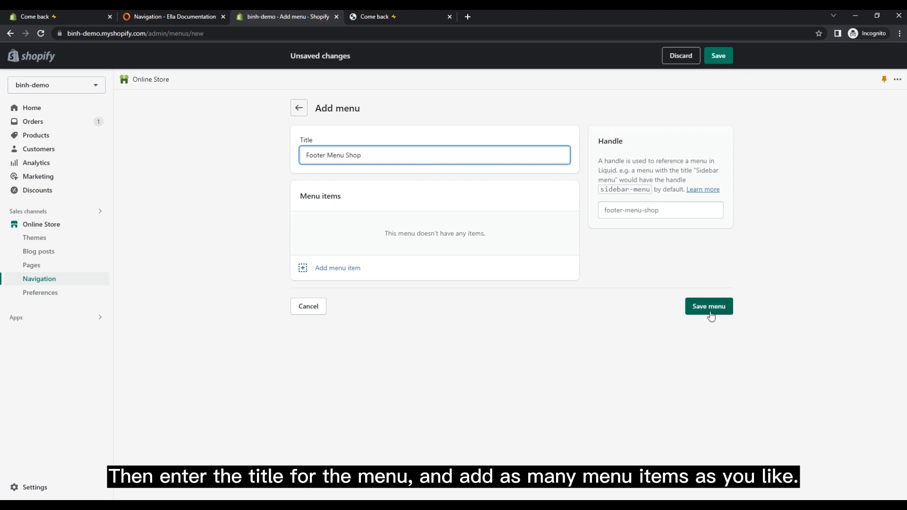
pyautogui.moveTo(531, 278)
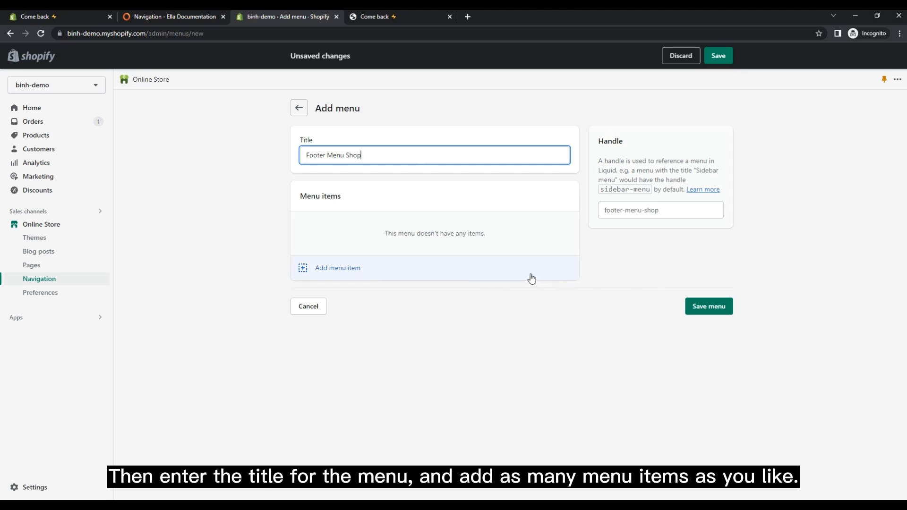
# - Add items Menu Footer 1 through Menu Footer 4 to Footer Menu Shop and save it
pyautogui.click(337, 267)
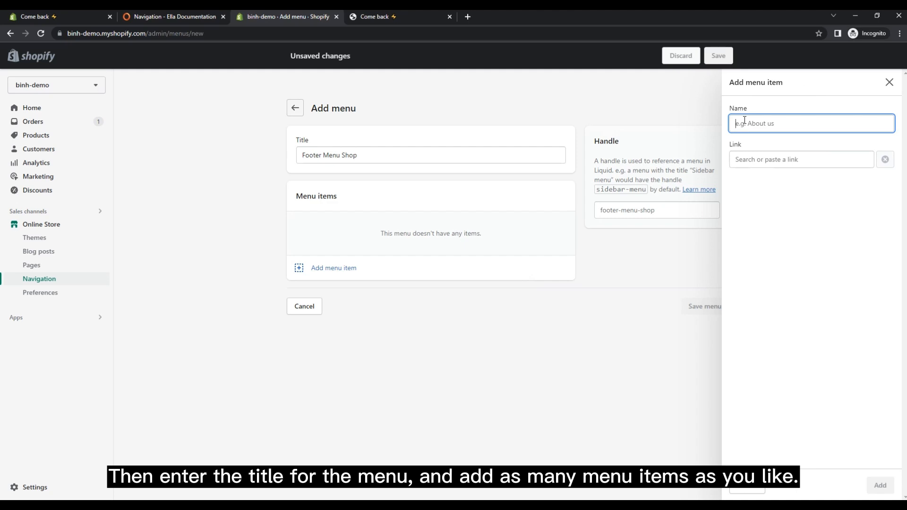
pyautogui.write('Menu')
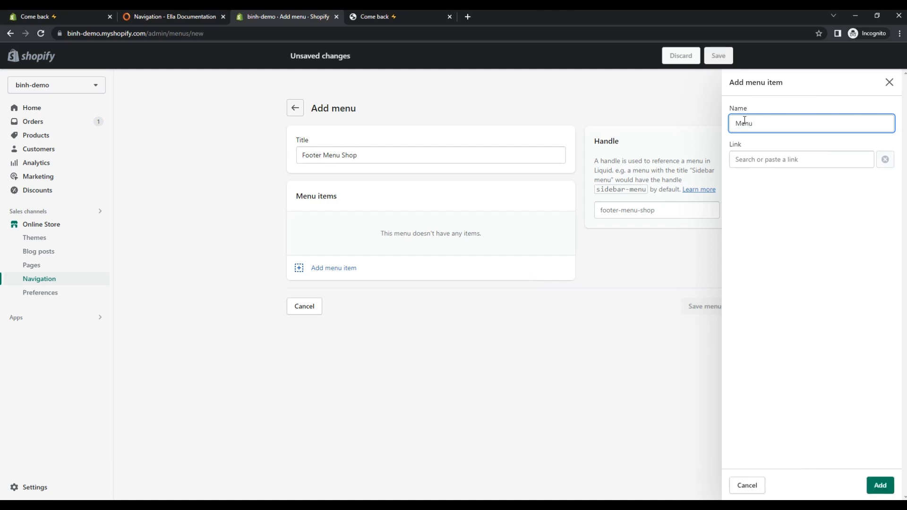
pyautogui.write('Menu Footer 1')
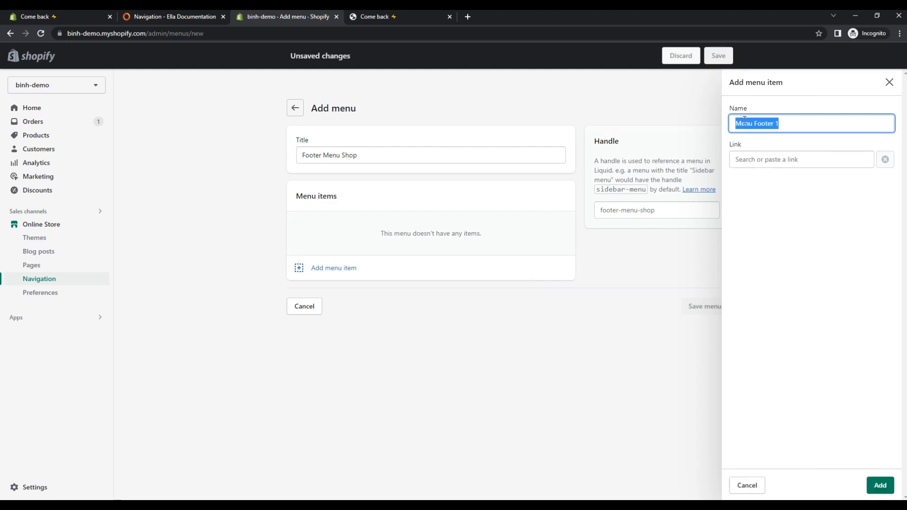
pyautogui.click(880, 485)
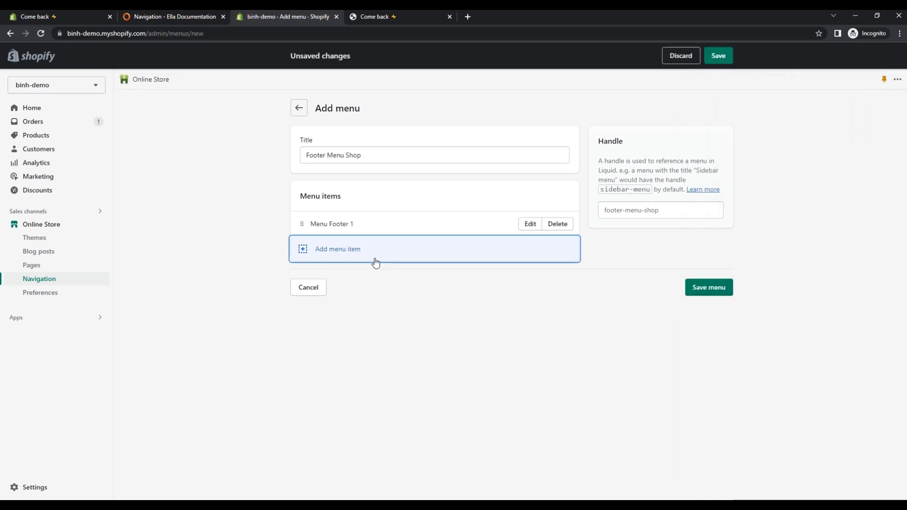
pyautogui.click(338, 249)
pyautogui.write('Menu Footer 3')
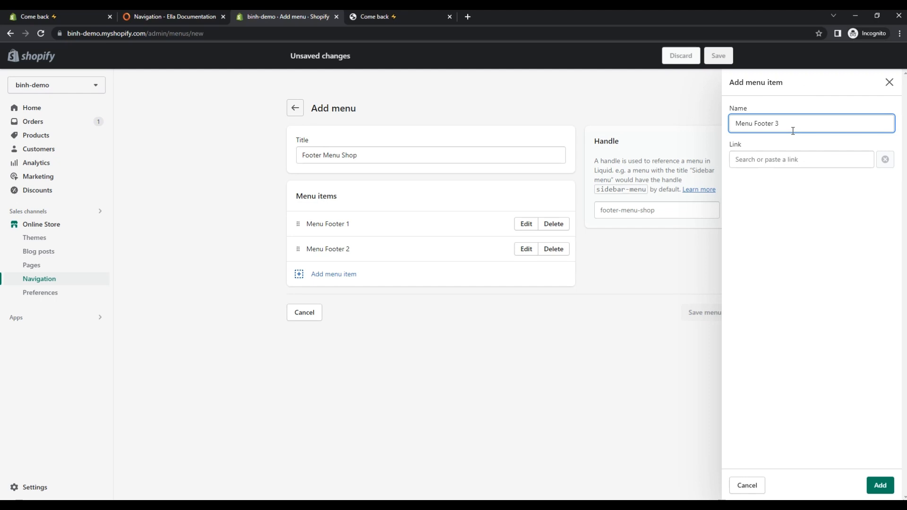
pyautogui.click(880, 485)
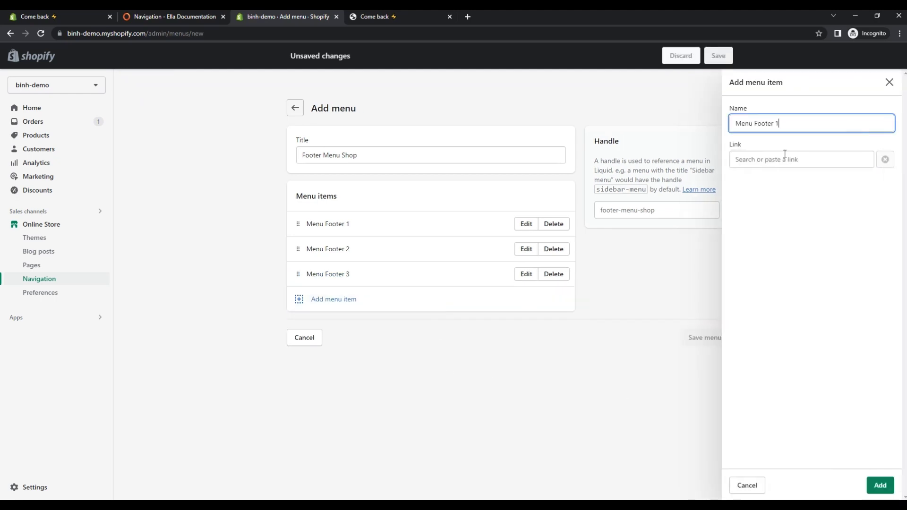
pyautogui.click(880, 485)
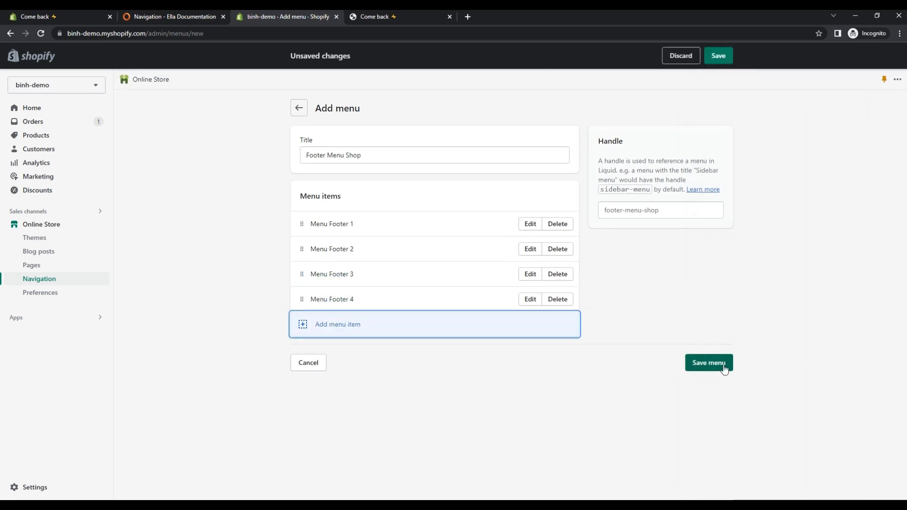
pyautogui.click(708, 363)
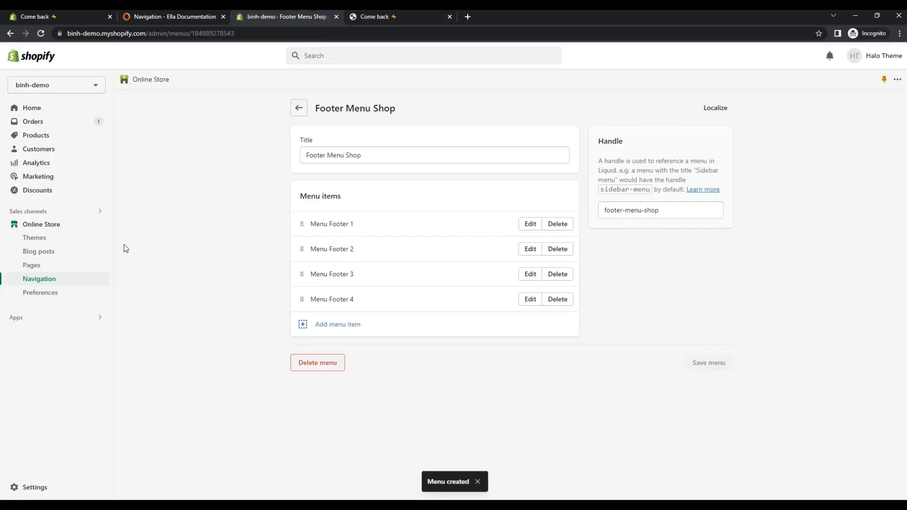
# - Go to Online Store > Themes to list the store's themes
pyautogui.click(34, 238)
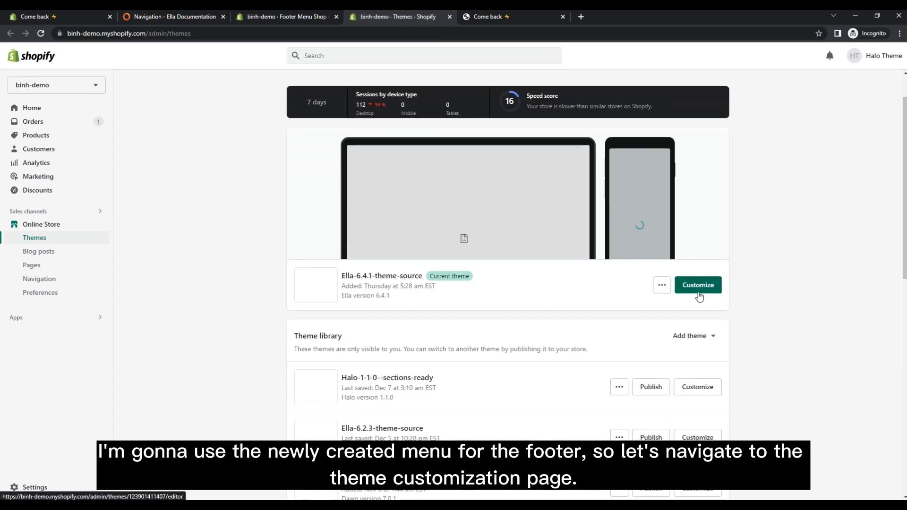
# - Customize the Ella-6.4.1 theme and bring up the Footer section settings
pyautogui.click(698, 284)
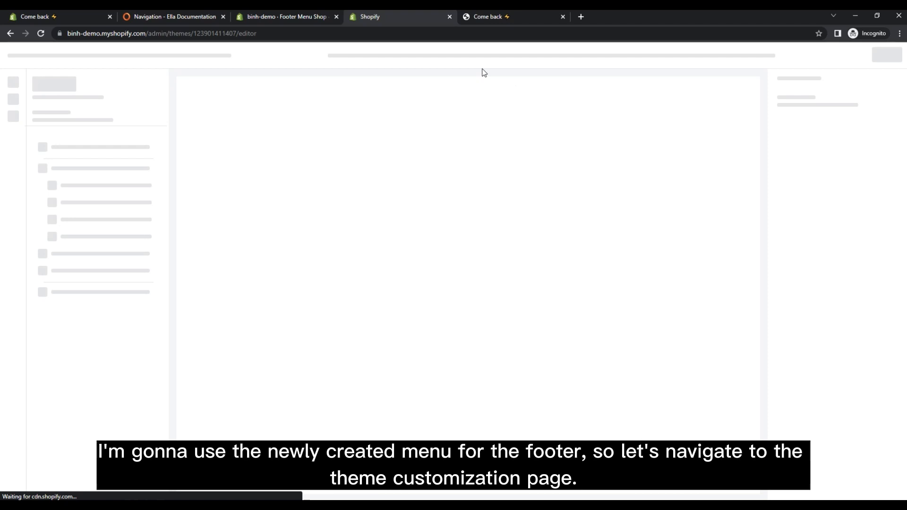
pyautogui.moveTo(488, 16)
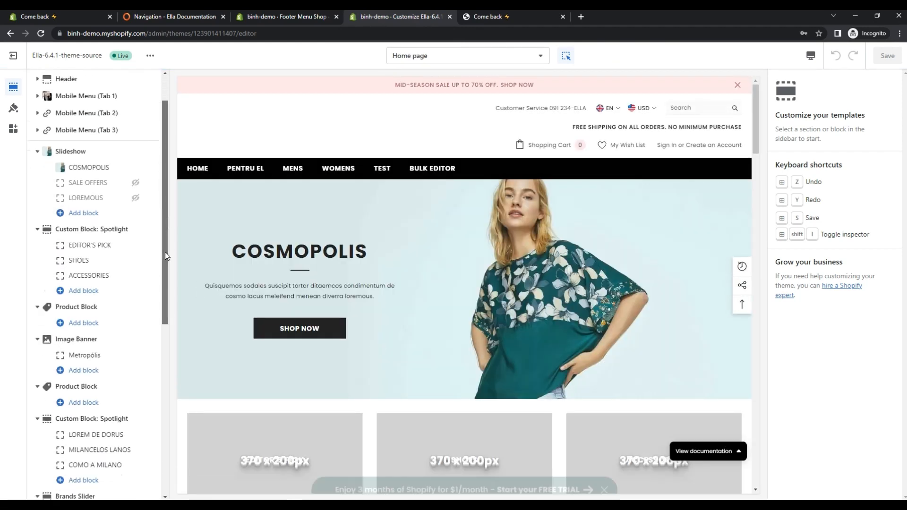
pyautogui.scroll(-3)
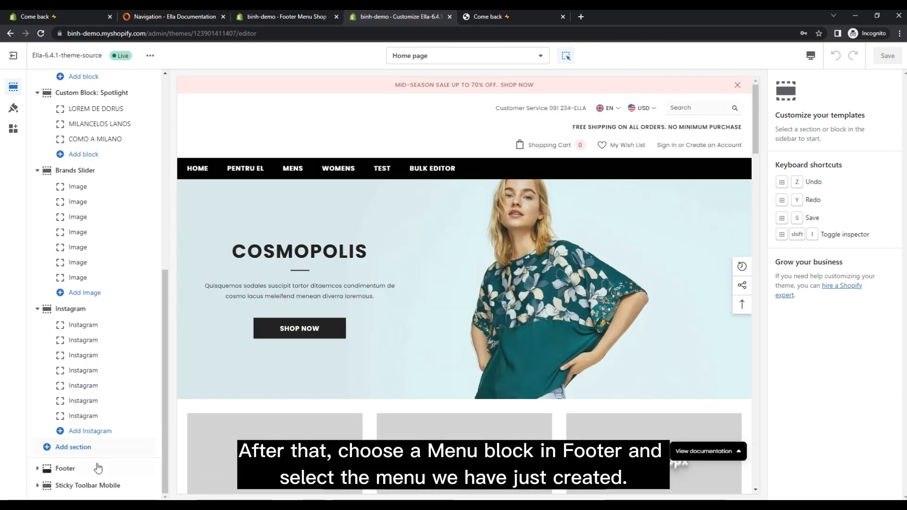
pyautogui.click(65, 469)
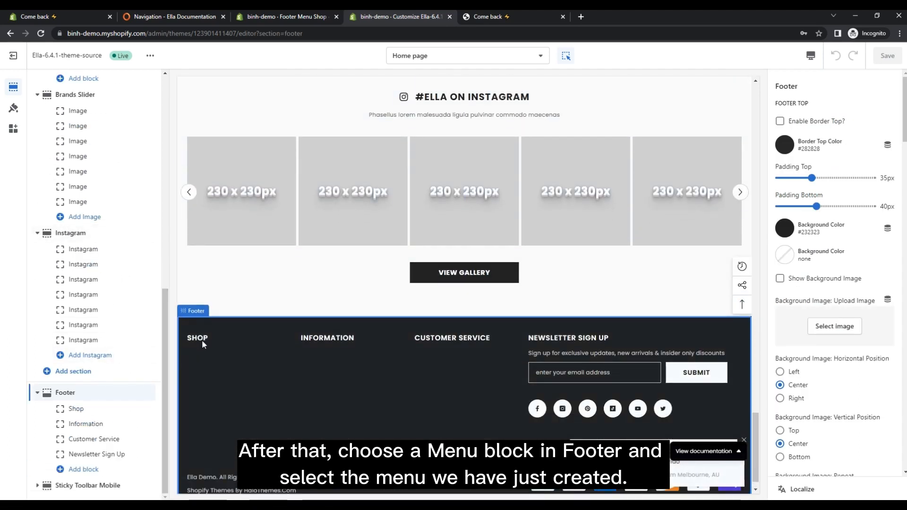
# - Assign Footer Menu Shop as the menu displayed by the footer's Shop block
pyautogui.click(75, 409)
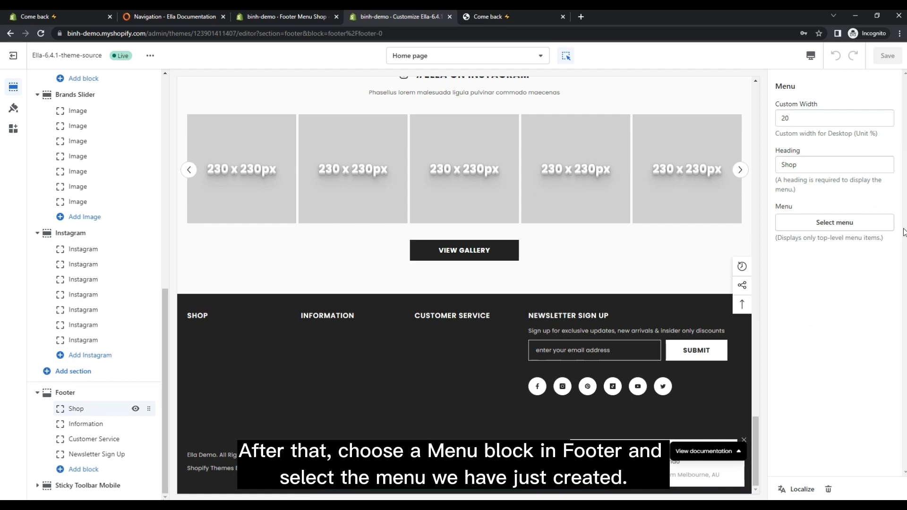
pyautogui.moveTo(833, 222)
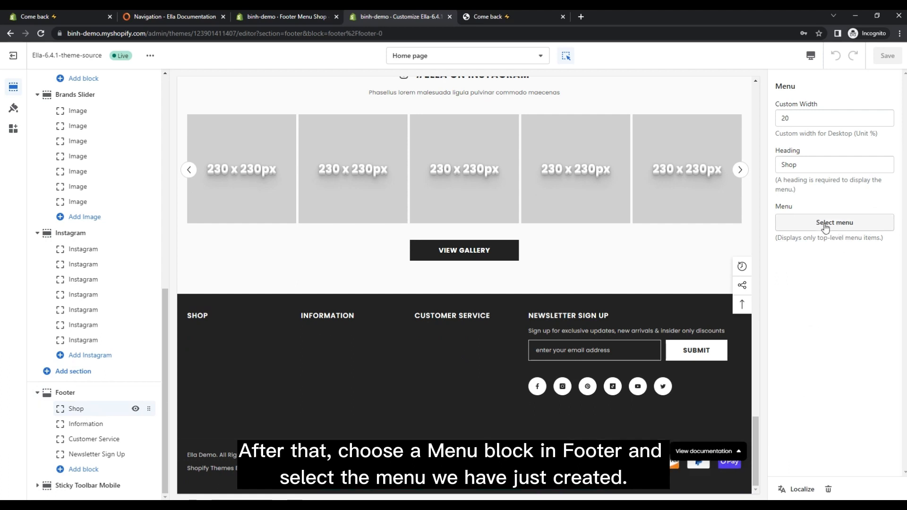
pyautogui.click(833, 222)
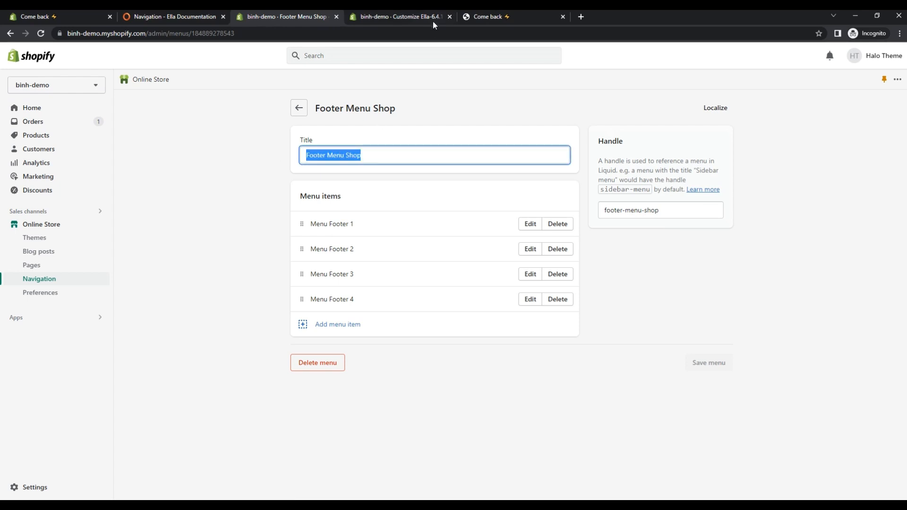
# - View the storefront footer showing Menu Footer 1–4 under Shop, with popup and preview bar dismissed
pyautogui.click(399, 16)
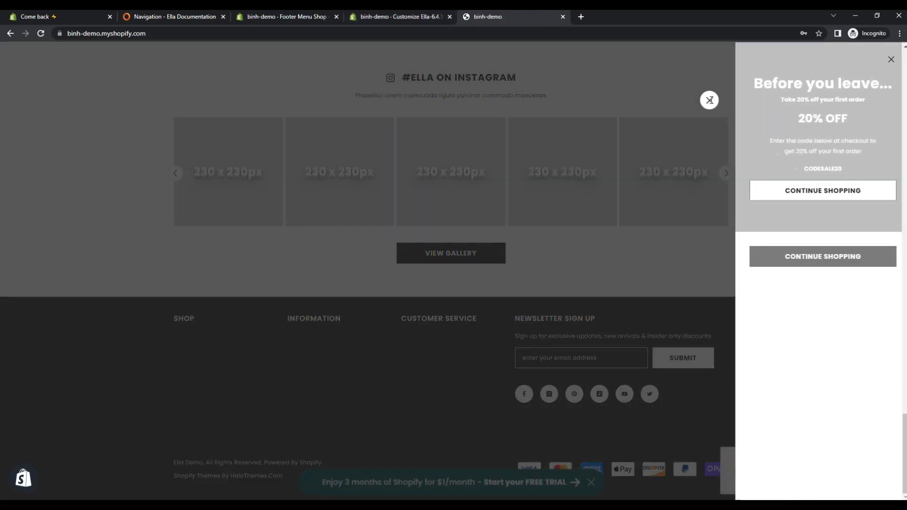
pyautogui.click(890, 60)
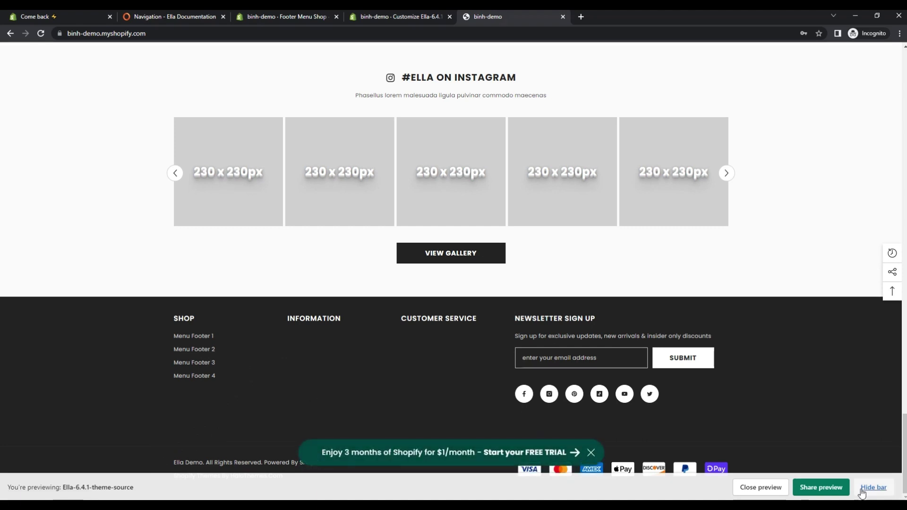
pyautogui.click(873, 487)
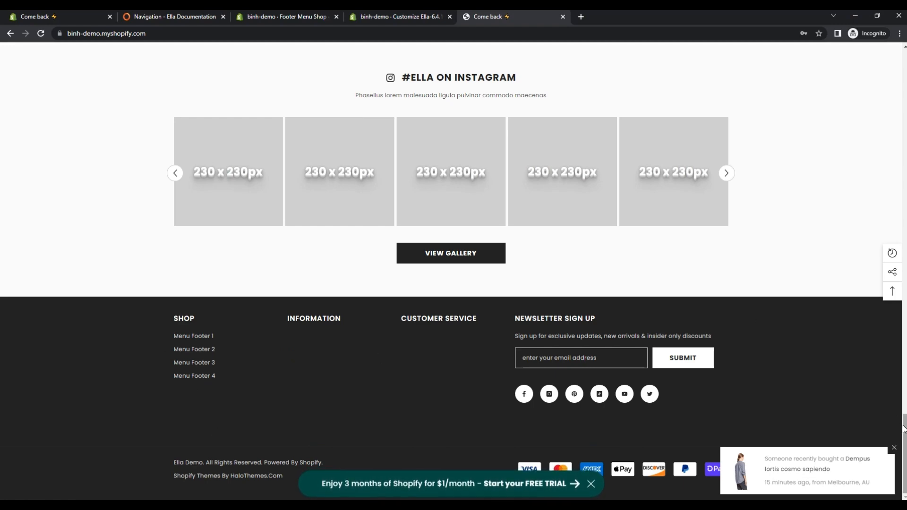
pyautogui.scroll(3)
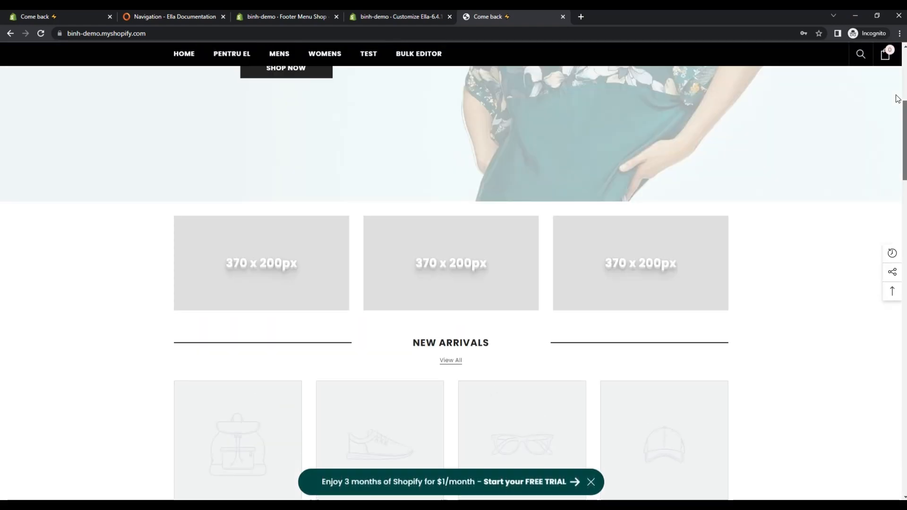
pyautogui.scroll(3)
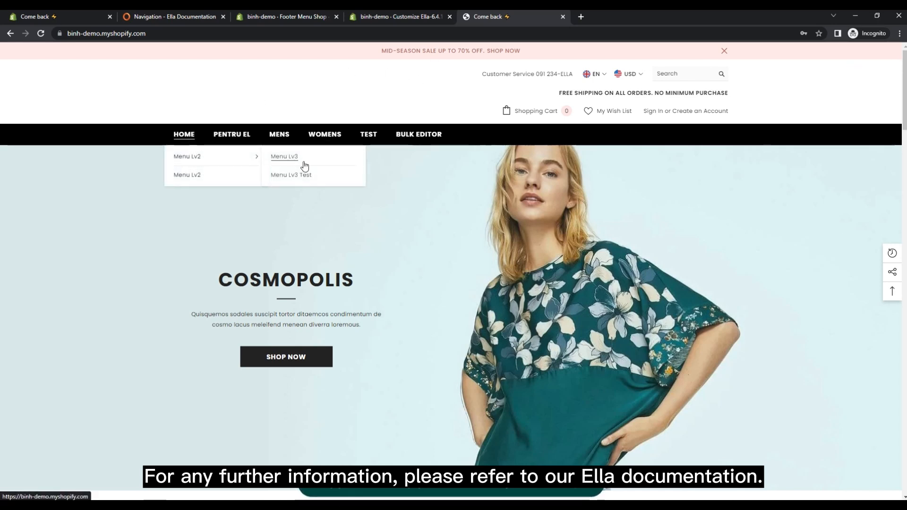
pyautogui.moveTo(252, 100)
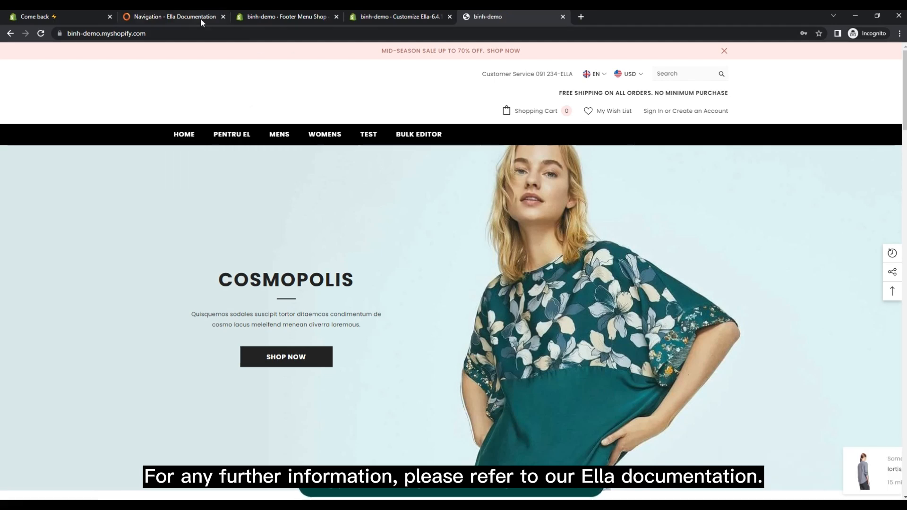
# - View the Ella Documentation Navigation guide at its Main Menu and Footer Menu sections
pyautogui.click(174, 16)
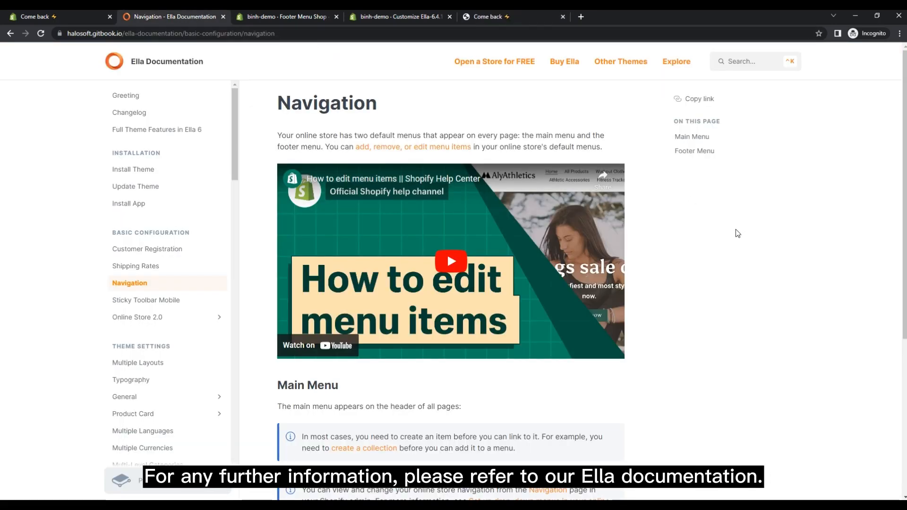
pyautogui.scroll(-3)
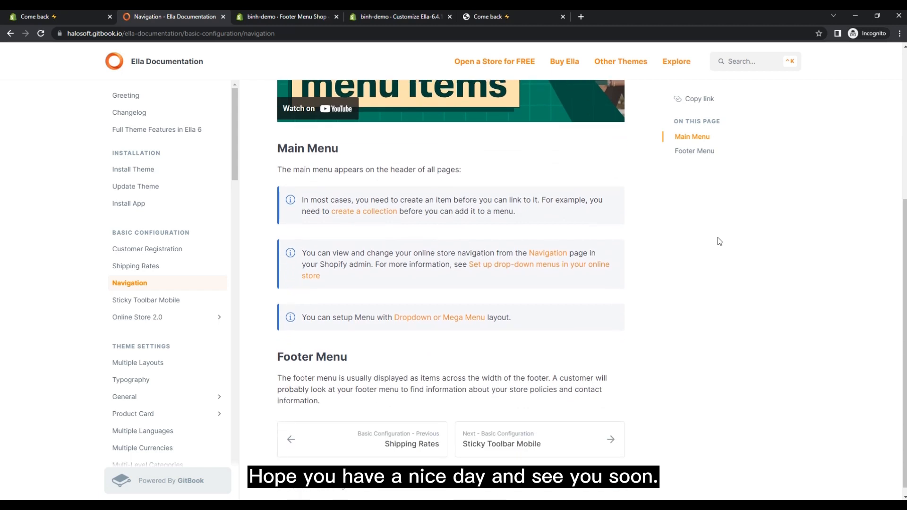
pyautogui.moveTo(377, 200)
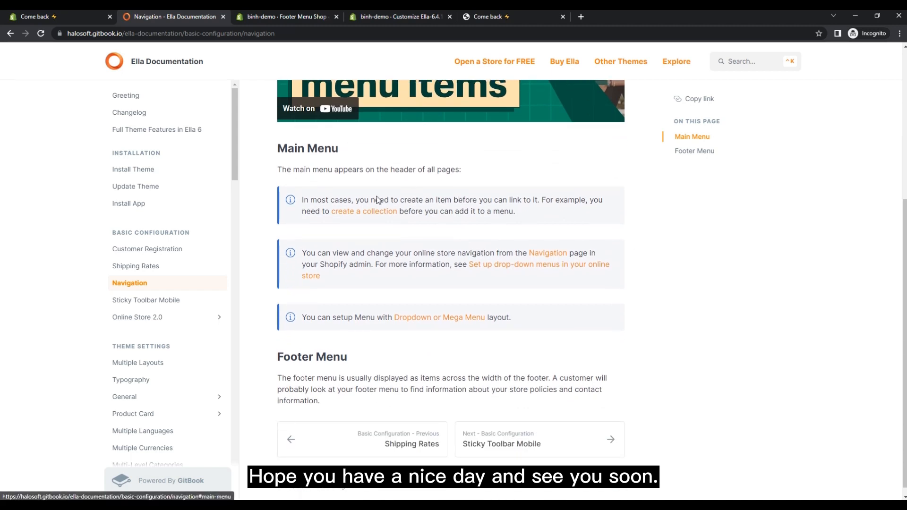
pyautogui.moveTo(774, 298)
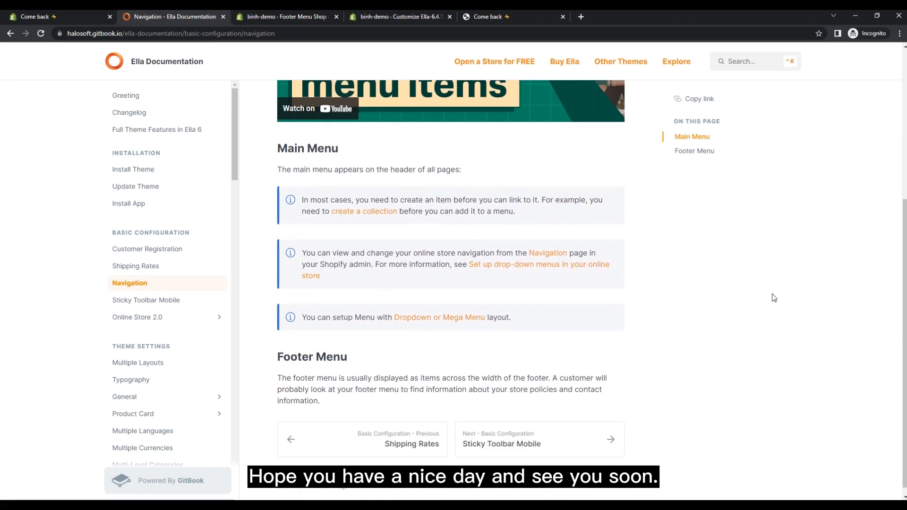